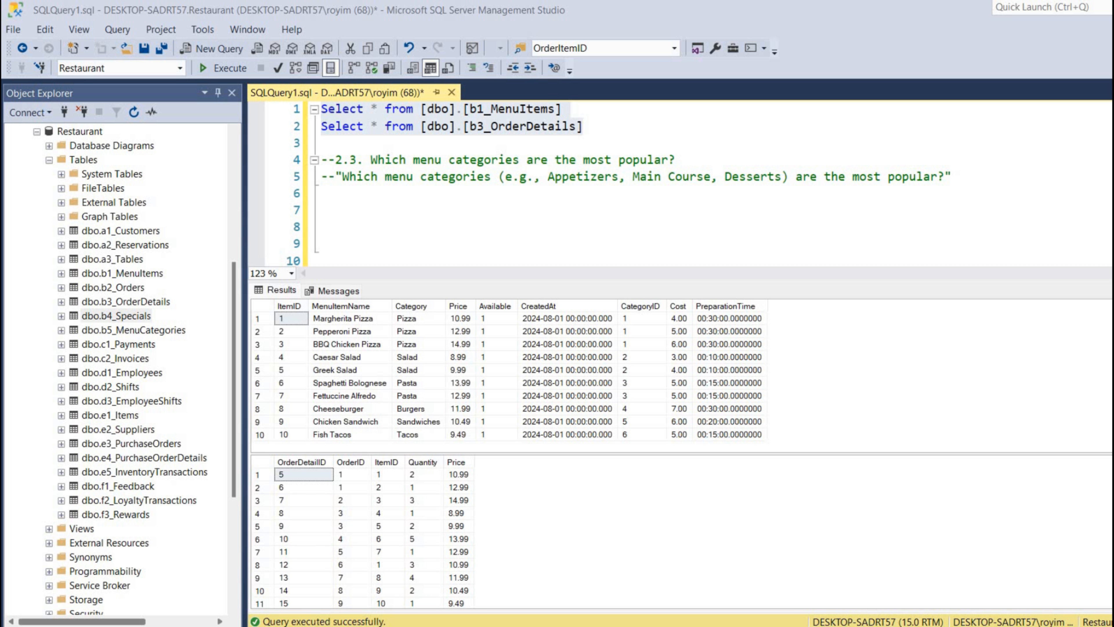
Inspect the Pizza, Burgers and Tacos categories and the ItemID column of the order details results.
{"action": "left_click", "coordinate": [278, 306]}
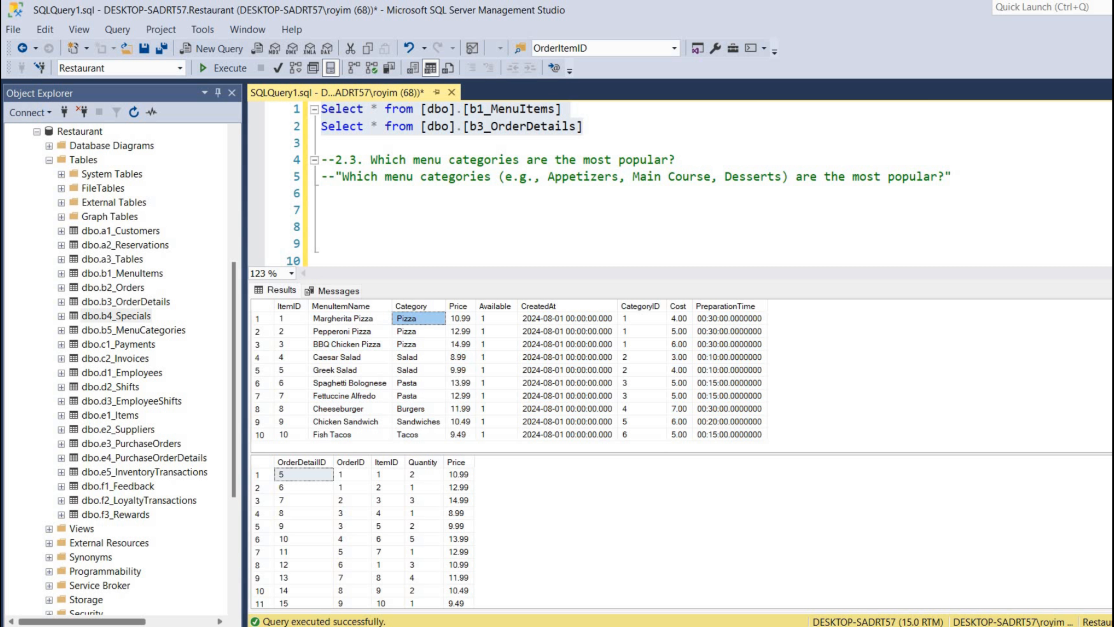
{"action": "left_click", "coordinate": [418, 408]}
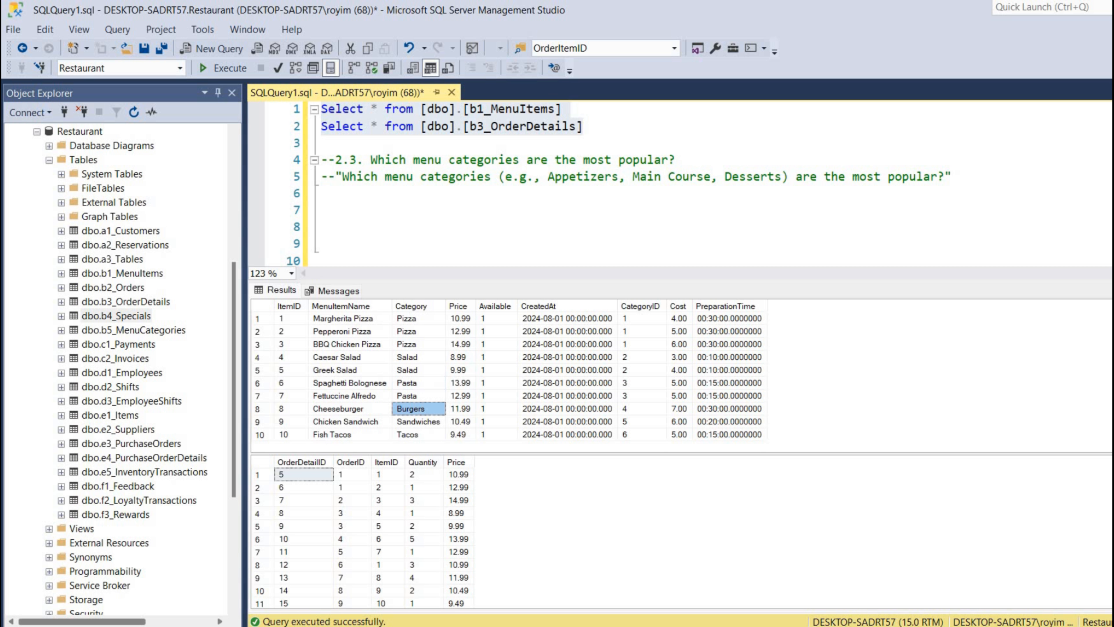
{"action": "left_click", "coordinate": [417, 434]}
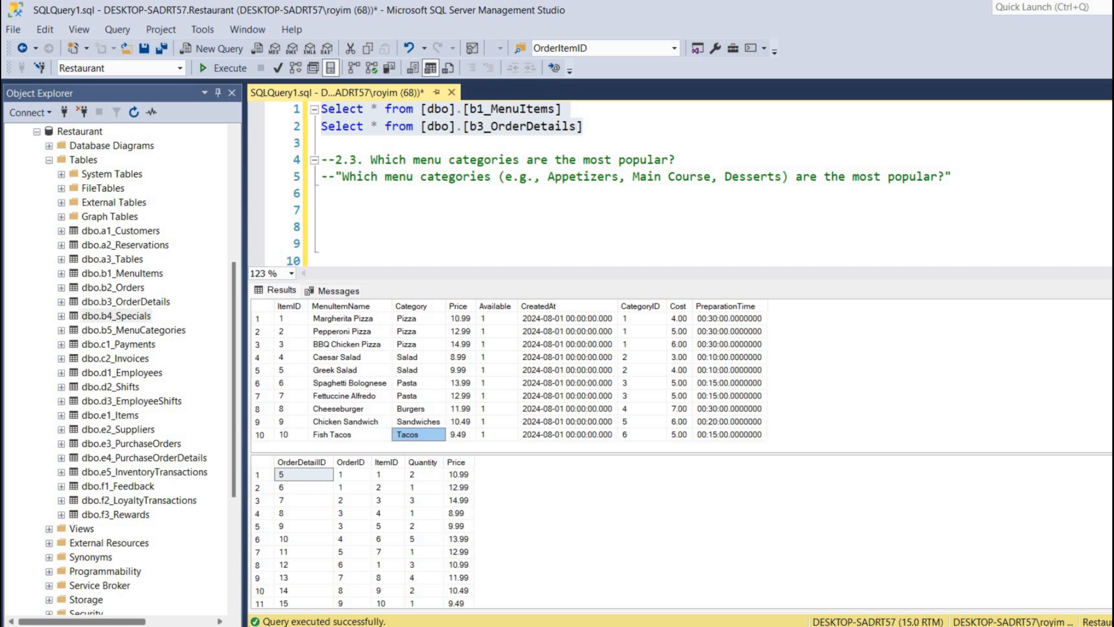
{"action": "left_click", "coordinate": [282, 317]}
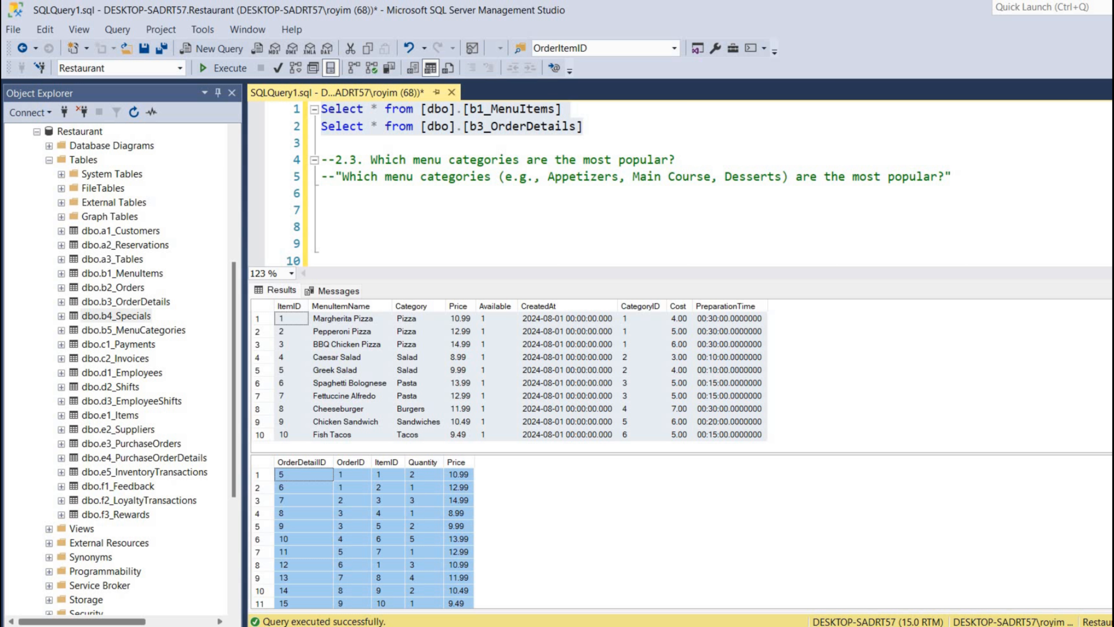
{"action": "left_click", "coordinate": [388, 474]}
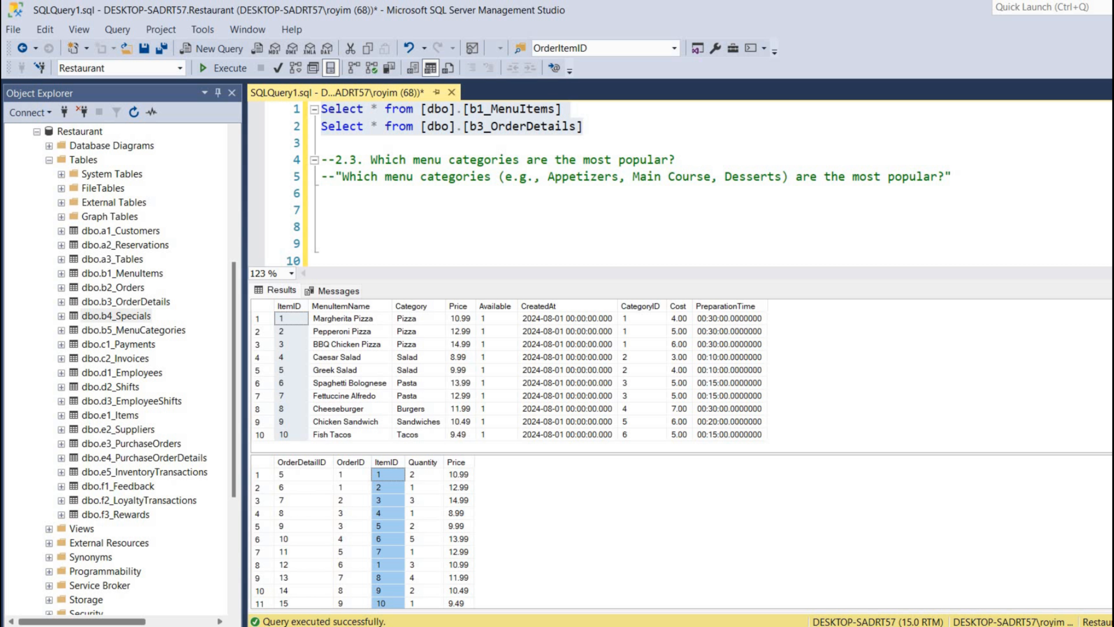
{"action": "left_click", "coordinate": [360, 194]}
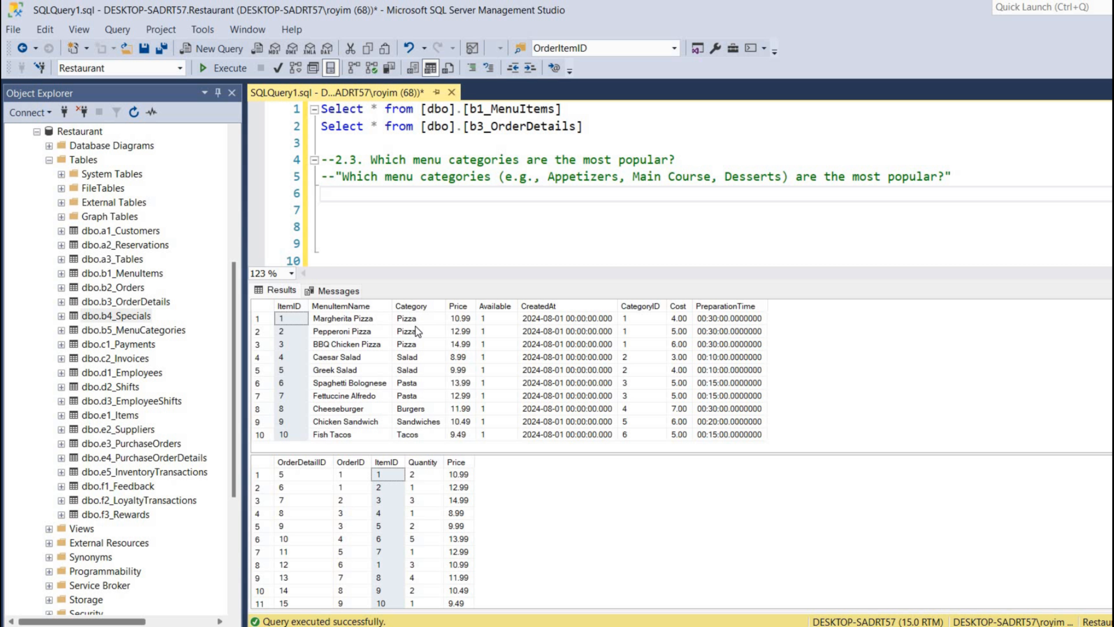
{"action": "mouse_move", "coordinate": [396, 496]}
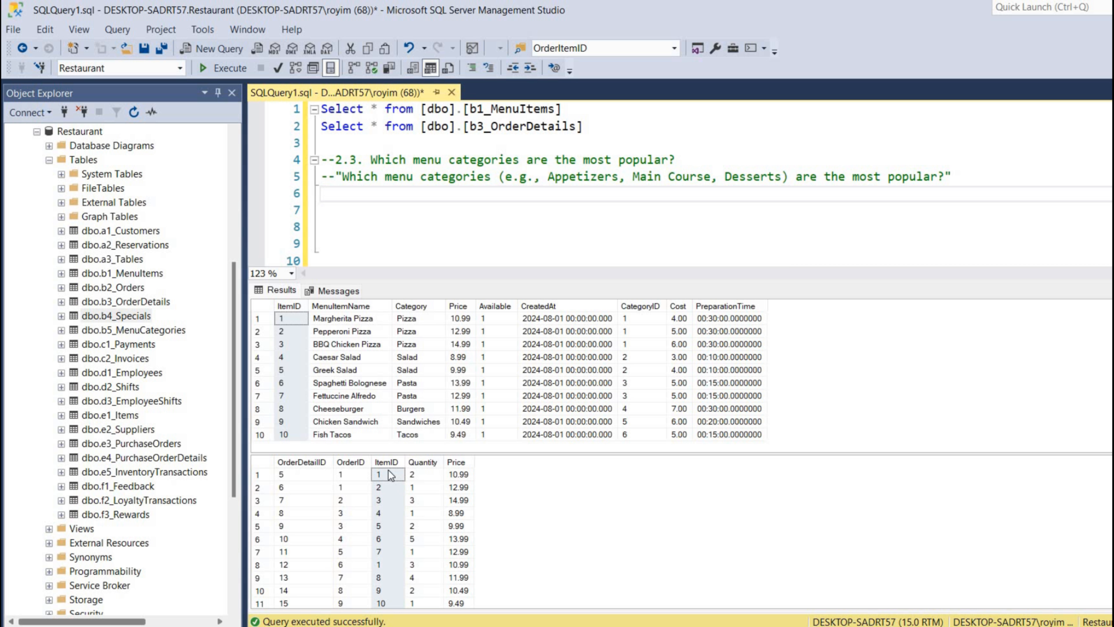
{"action": "mouse_move", "coordinate": [400, 484]}
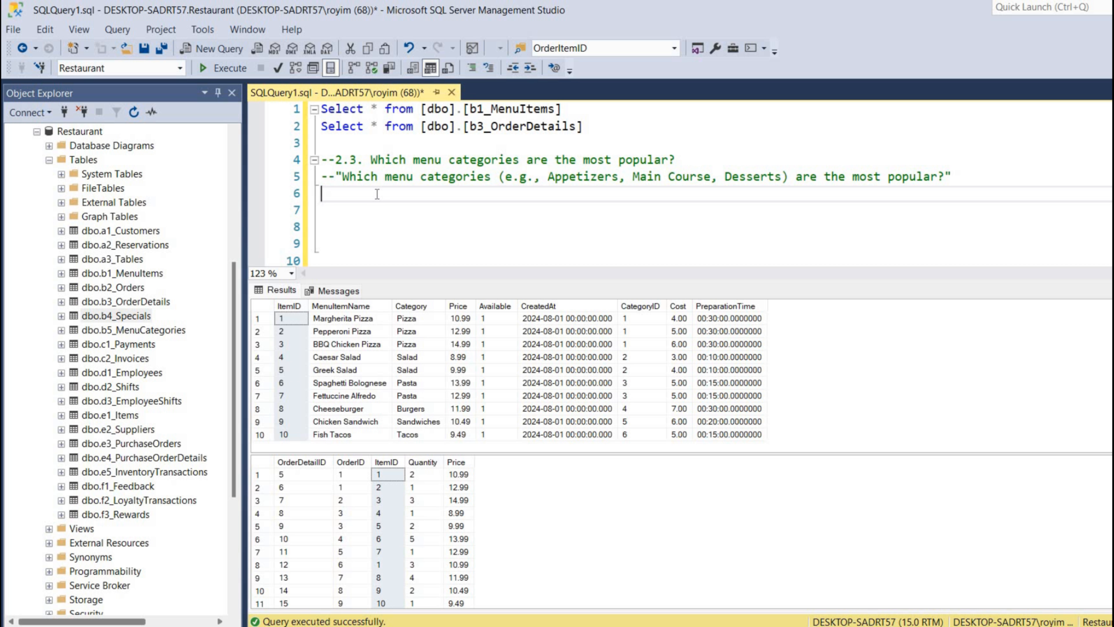
Write line 6 as Select MenuItemName, Count(ItemID) from [b3_OrderDetails] using IntelliSense completion.
{"action": "type", "text": "Select * from"}
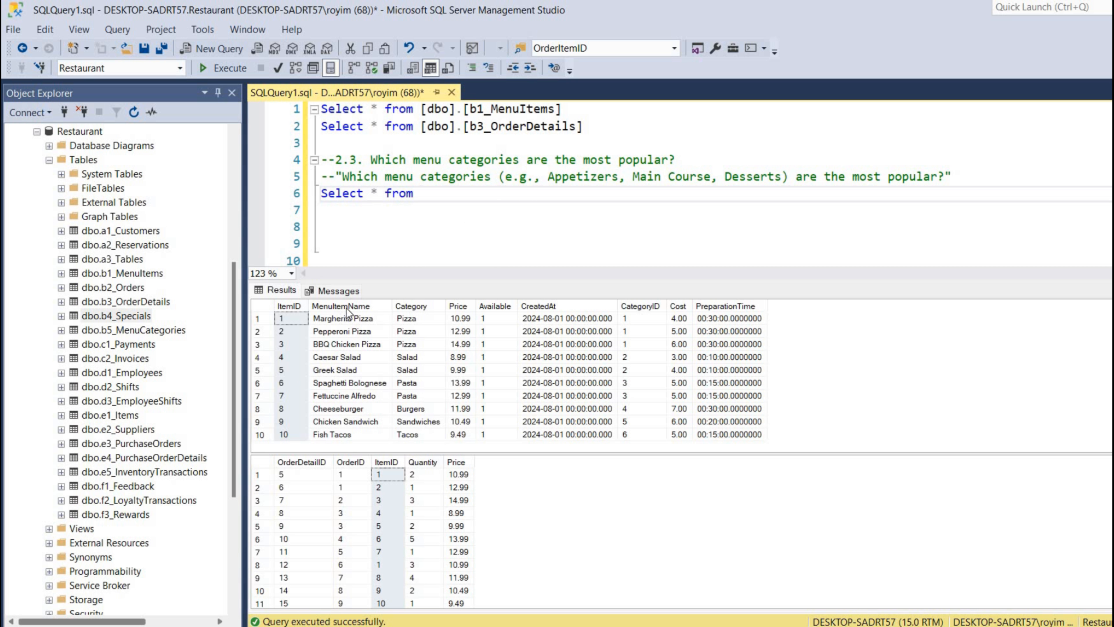
{"action": "mouse_move", "coordinate": [395, 509]}
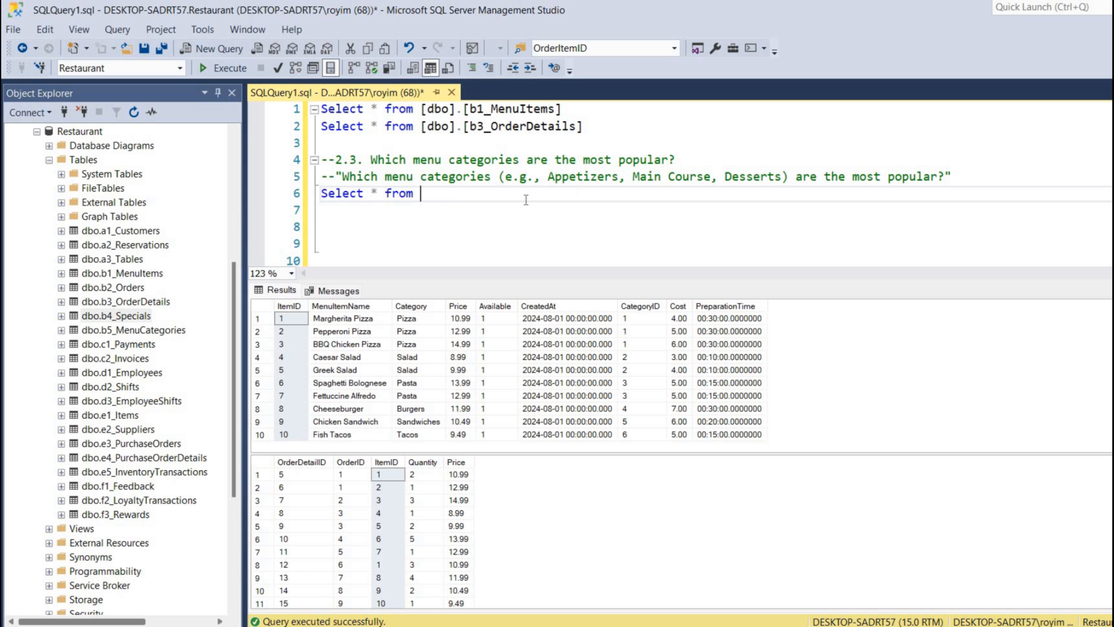
{"action": "double_click", "coordinate": [525, 126]}
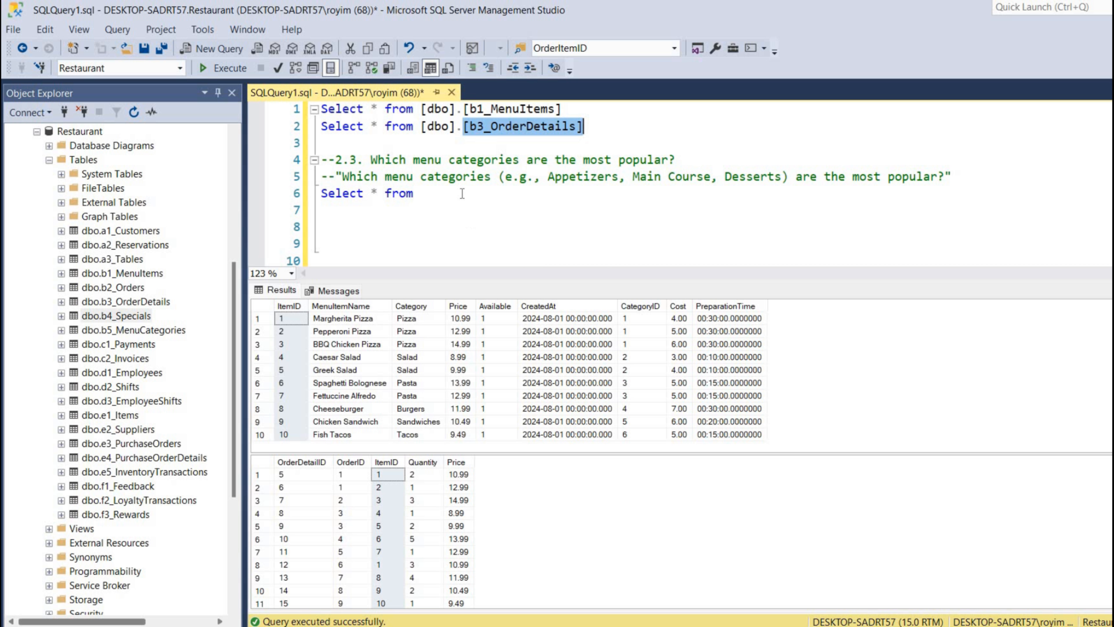
{"action": "type", "text": "[b3_OrderDetails]"}
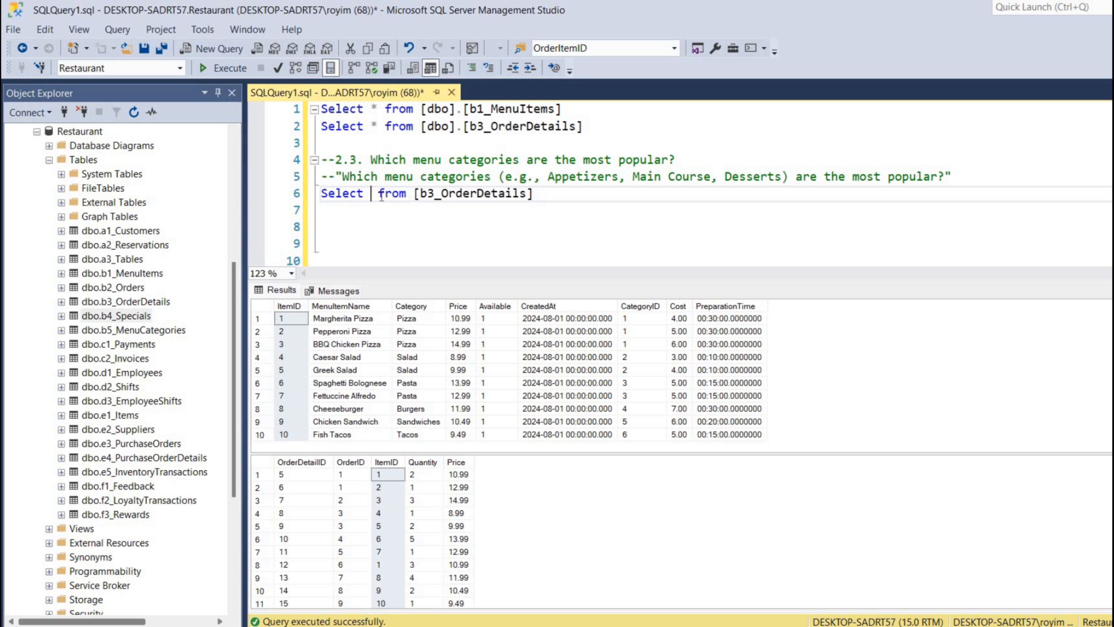
{"action": "type", "text": "Menu"}
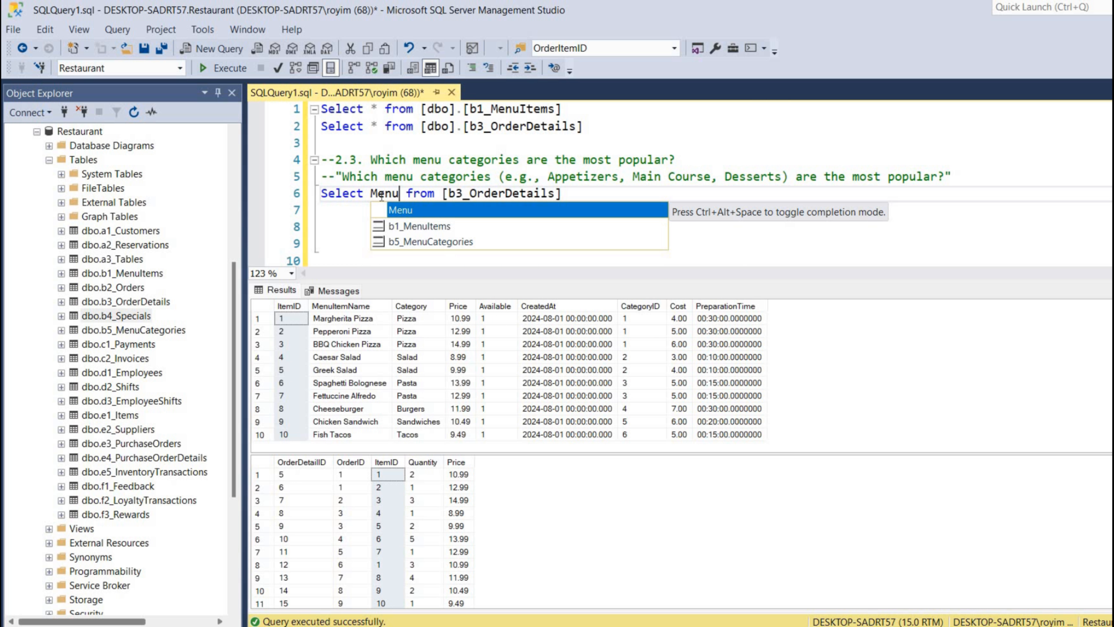
{"action": "type", "text": "ItemNam"}
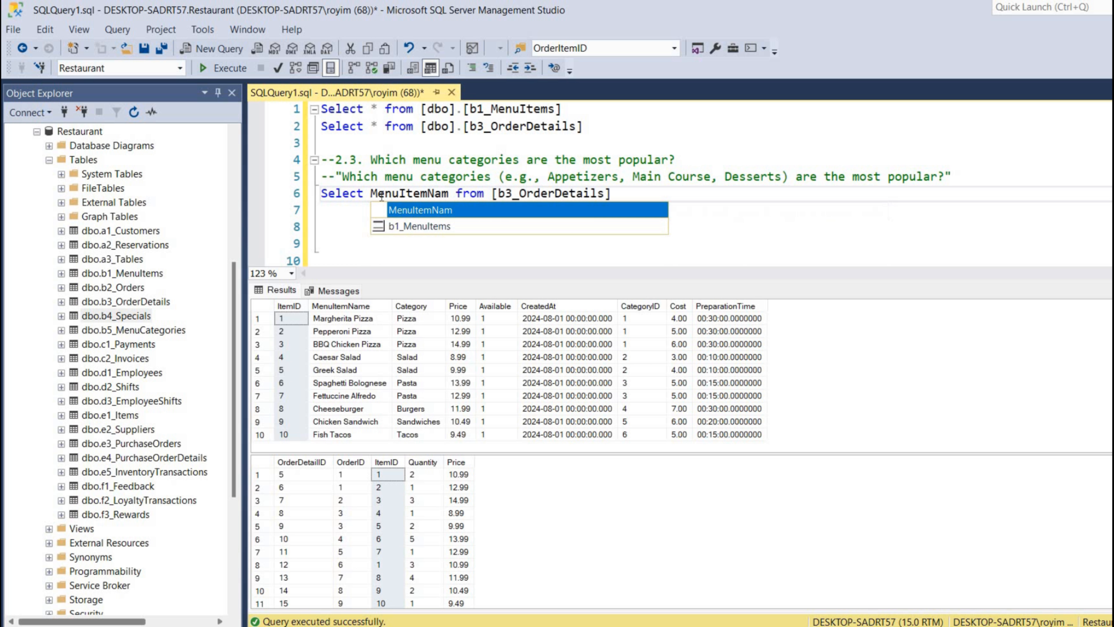
{"action": "type", "text": "e"}
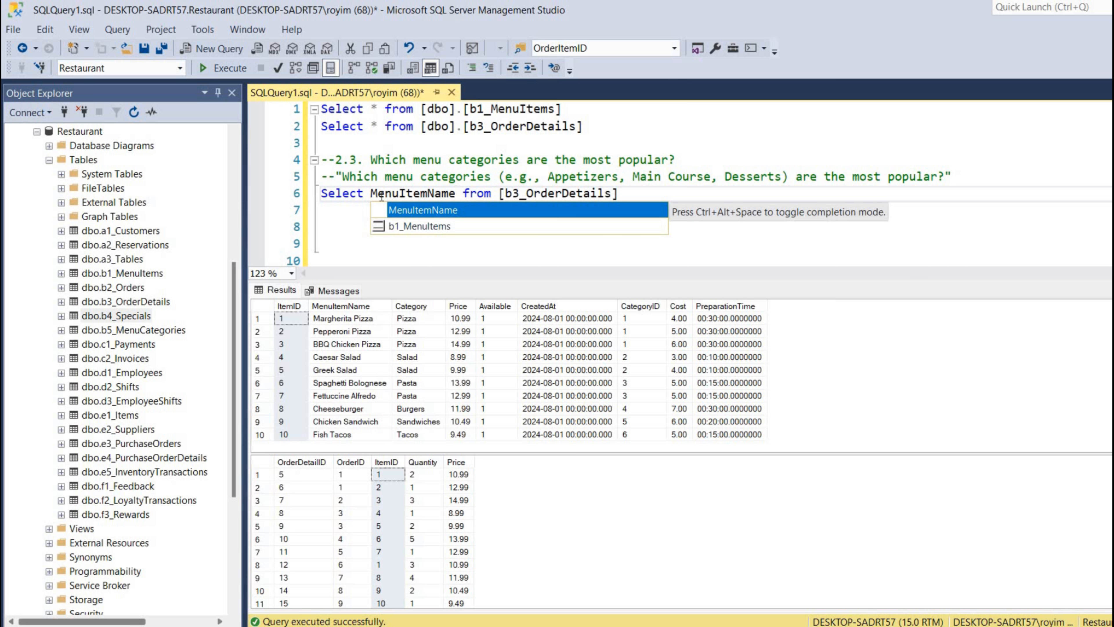
{"action": "type", "text": ", Count("}
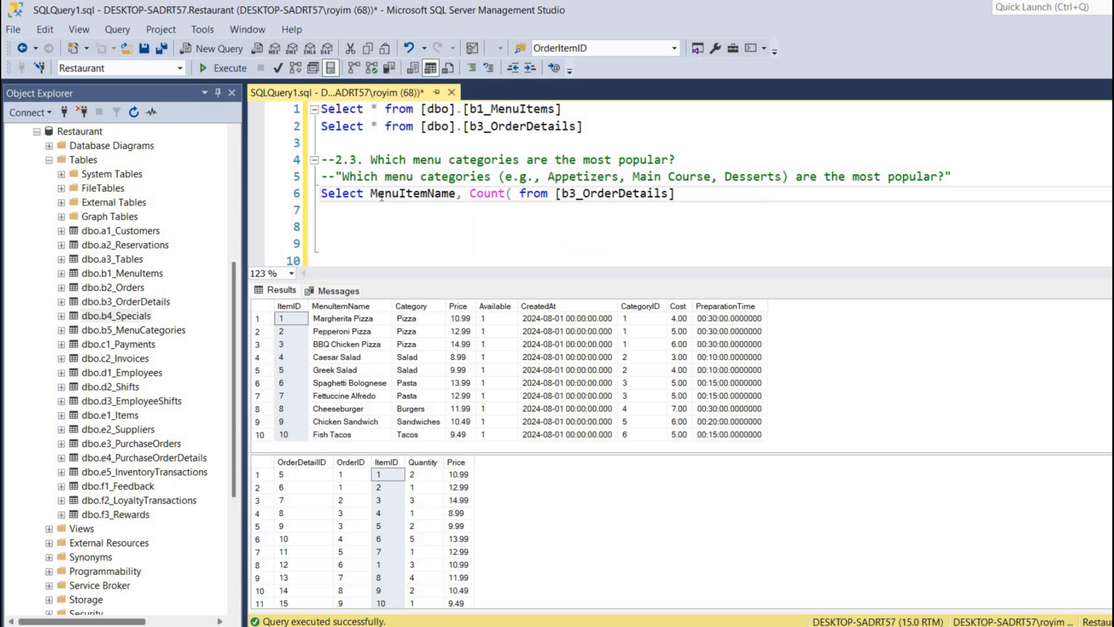
{"action": "type", "text": ")"}
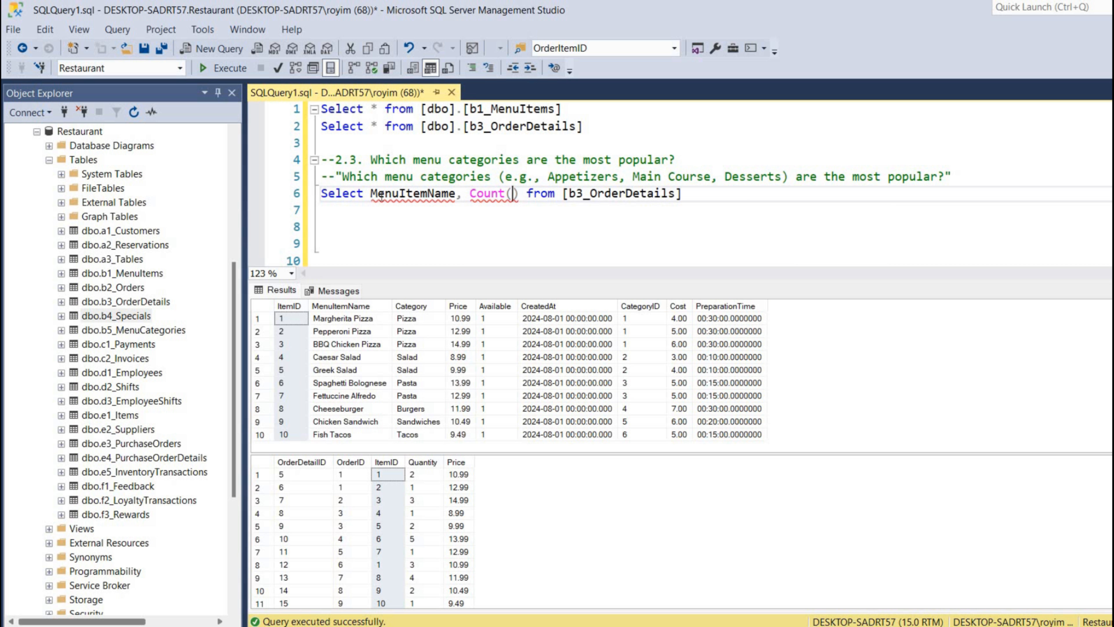
{"action": "type", "text": "Item"}
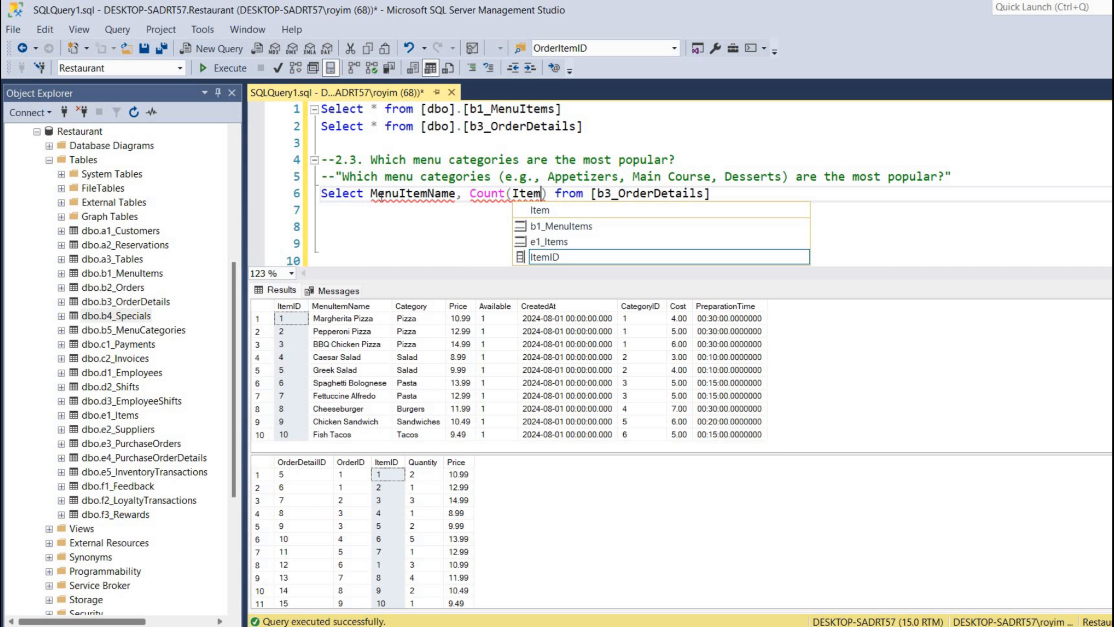
{"action": "key", "text": "Tab"}
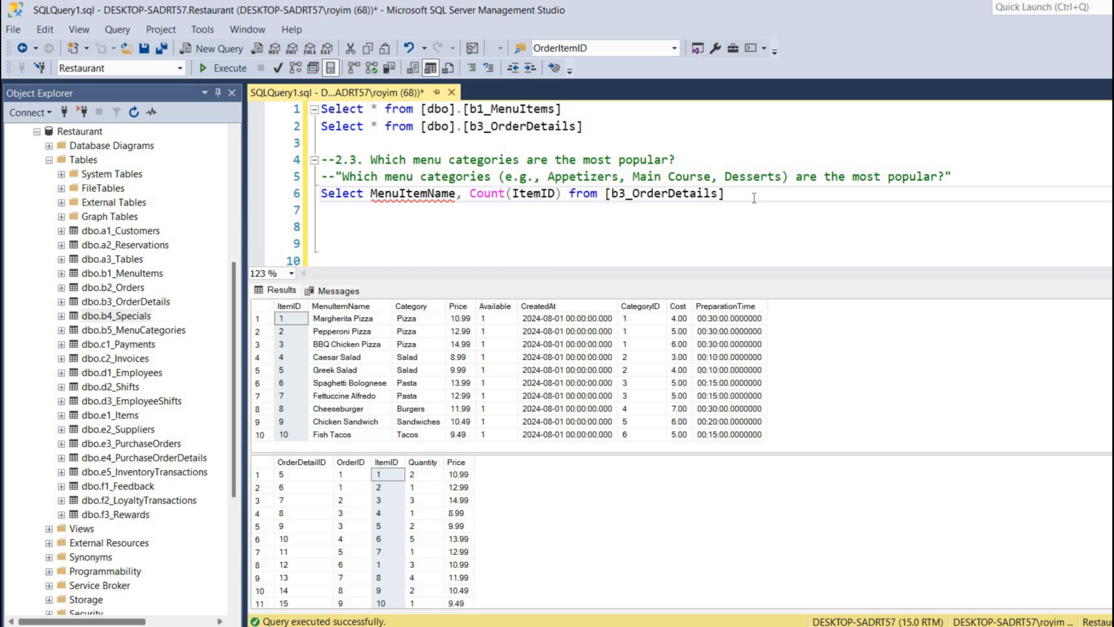
Alias b3_OrderDetails as od and join [b1_MenuItems] mi on matching ItemID.
{"action": "type", "text": "od"}
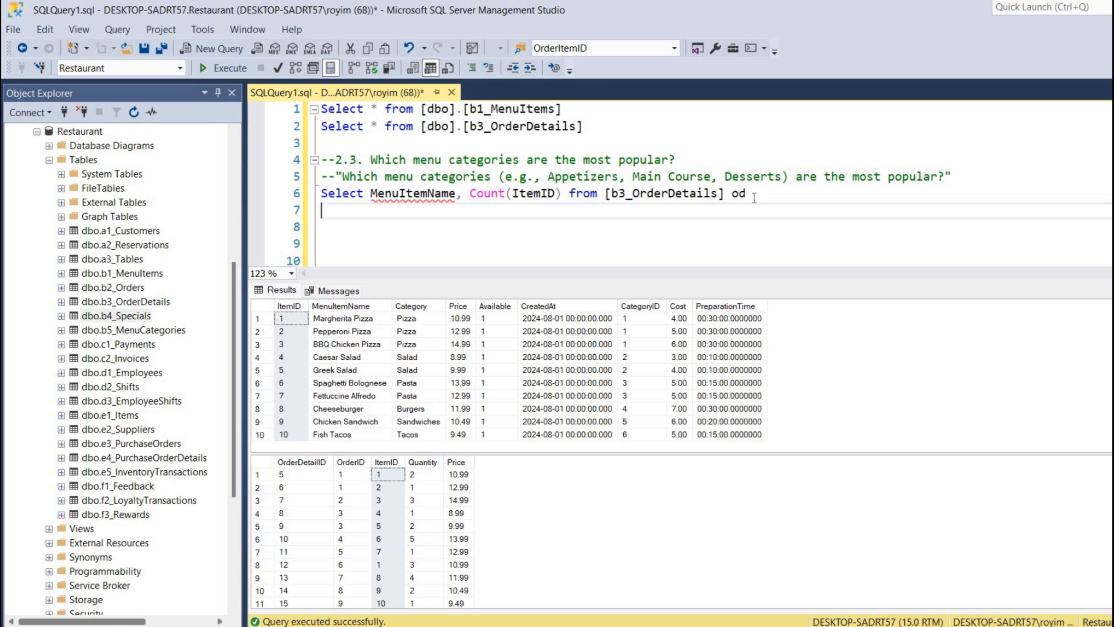
{"action": "type", "text": "Join"}
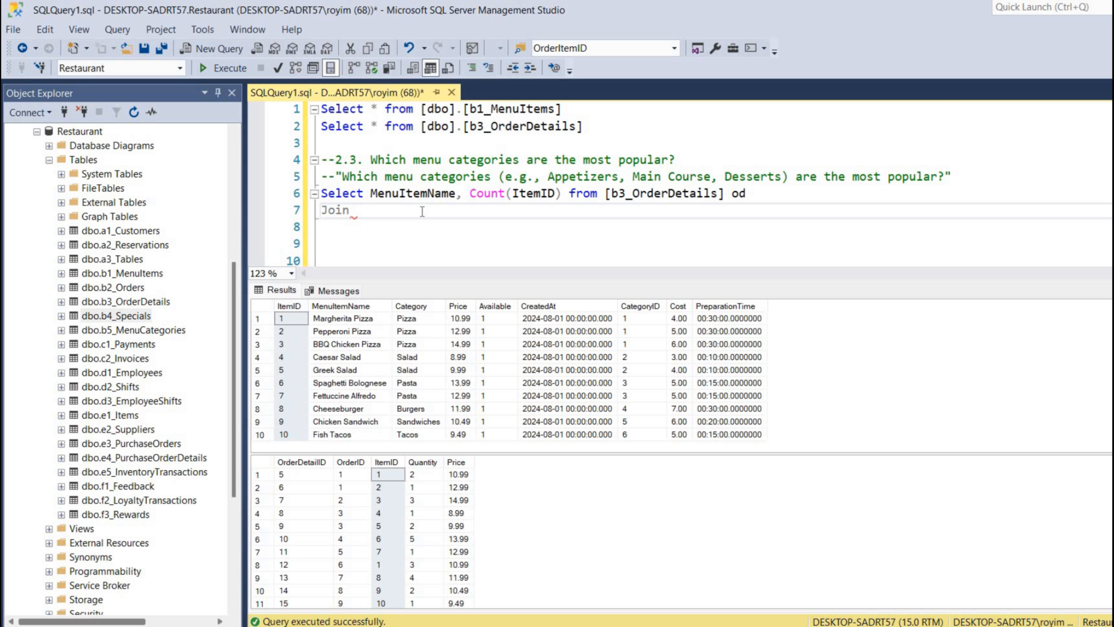
{"action": "type", "text": "[b1_MenuItems] on"}
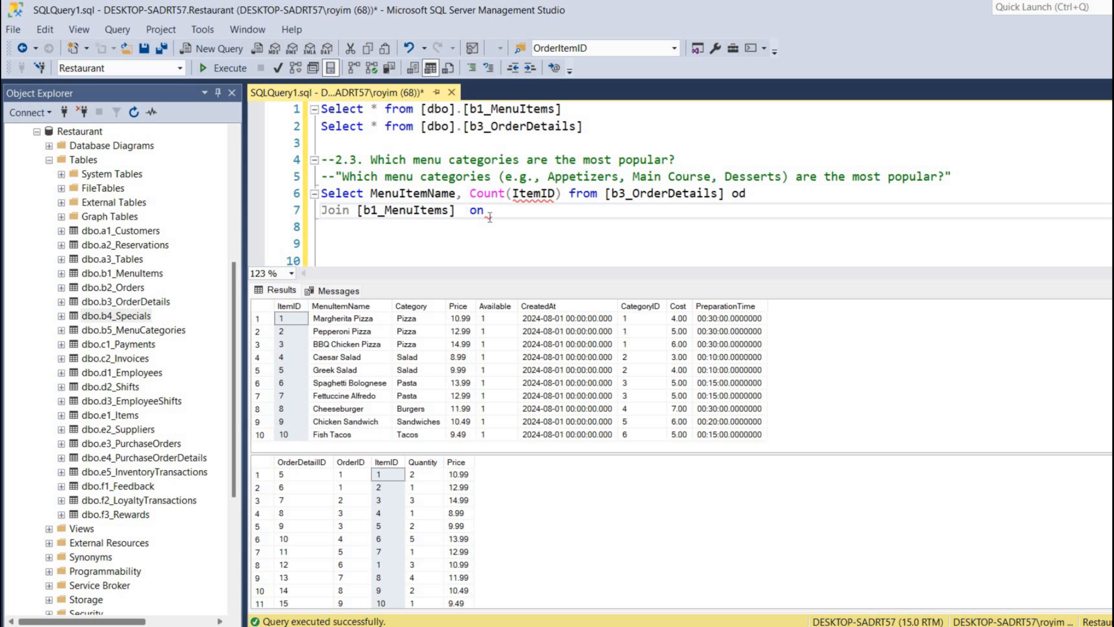
{"action": "type", "text": "mi"}
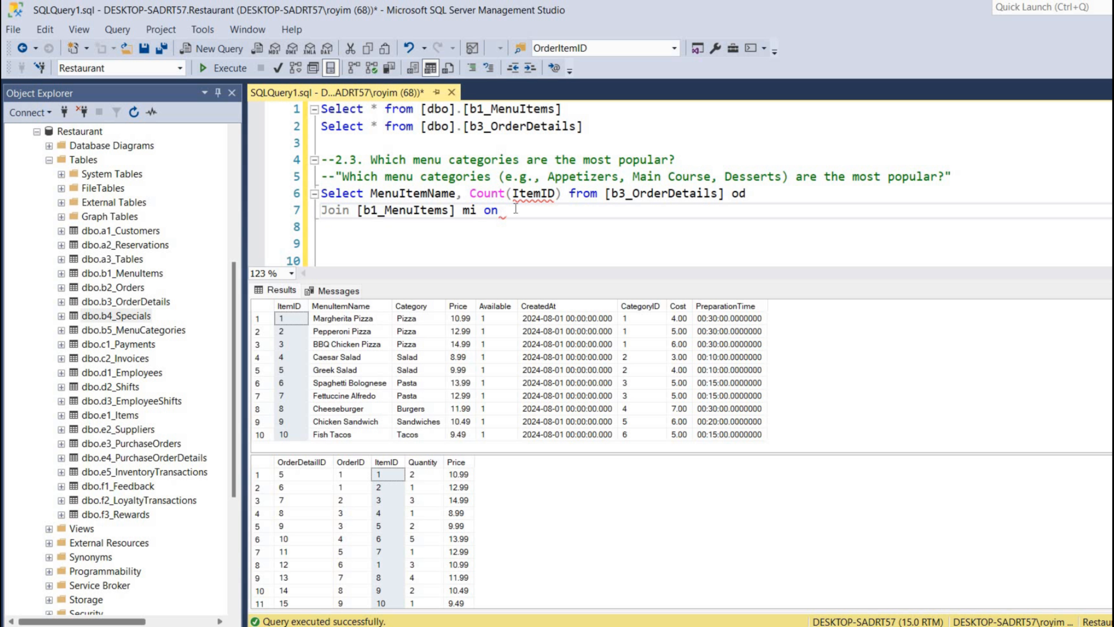
{"action": "type", "text": "mi"}
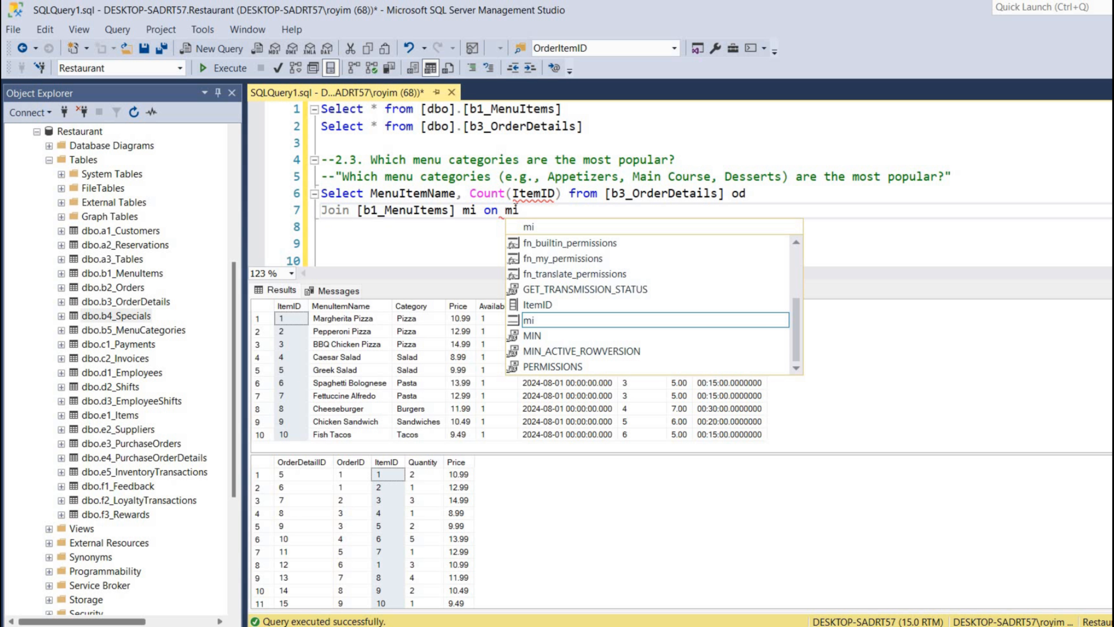
{"action": "type", "text": ".I"}
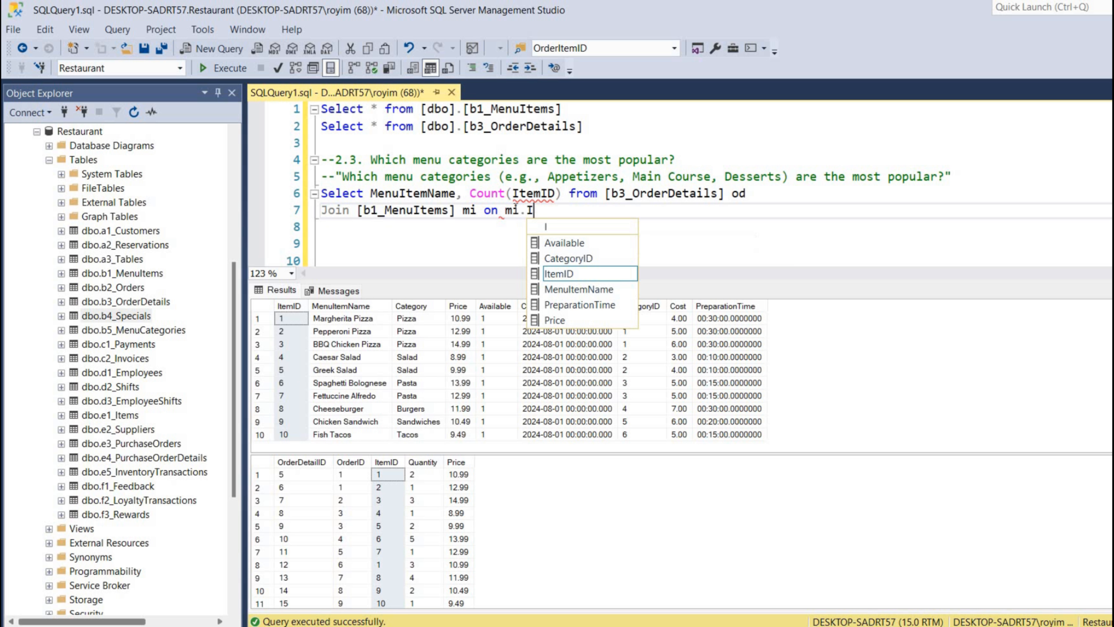
{"action": "type", "text": "temID ="}
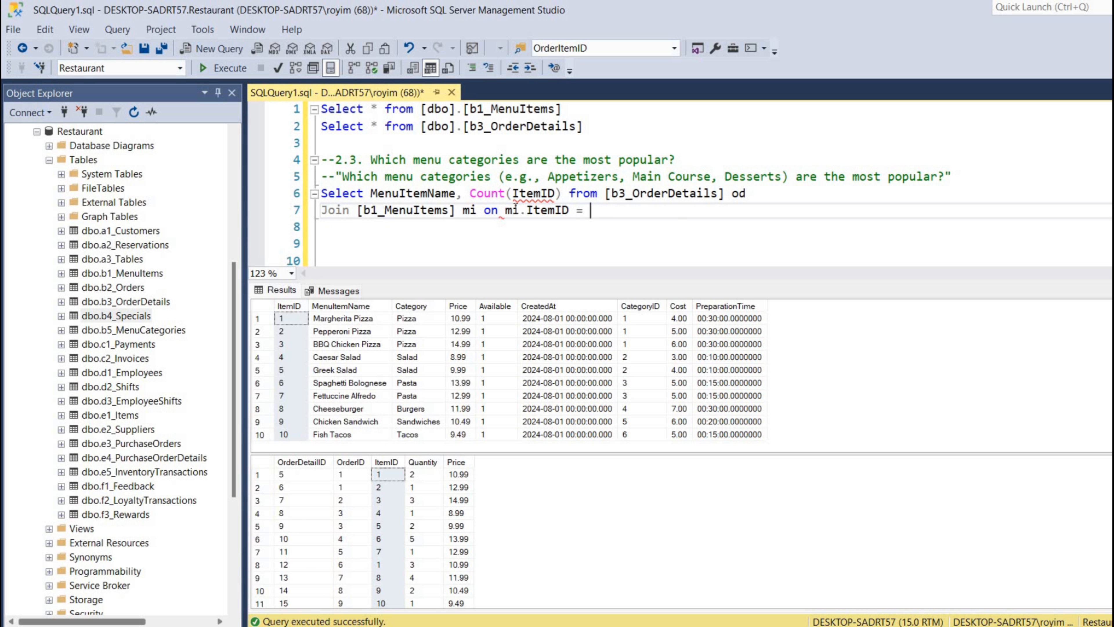
{"action": "type", "text": "od.ItemID"}
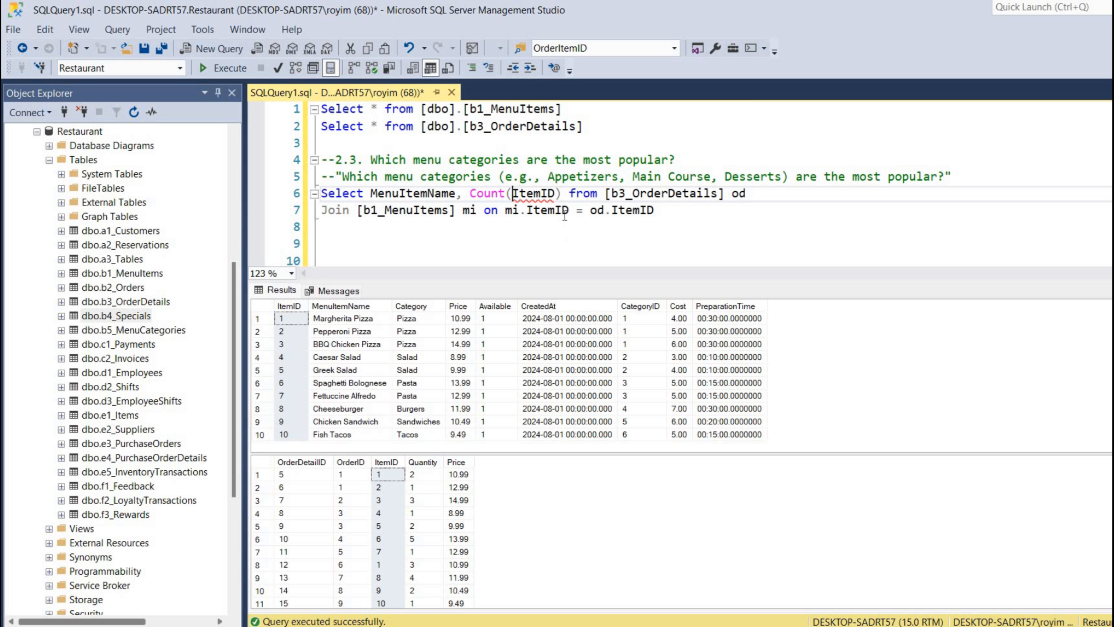
Qualify Count(od.ItemID) and mi.MenuItemName, then run the query, getting a GROUP BY error.
{"action": "type", "text": "od."}
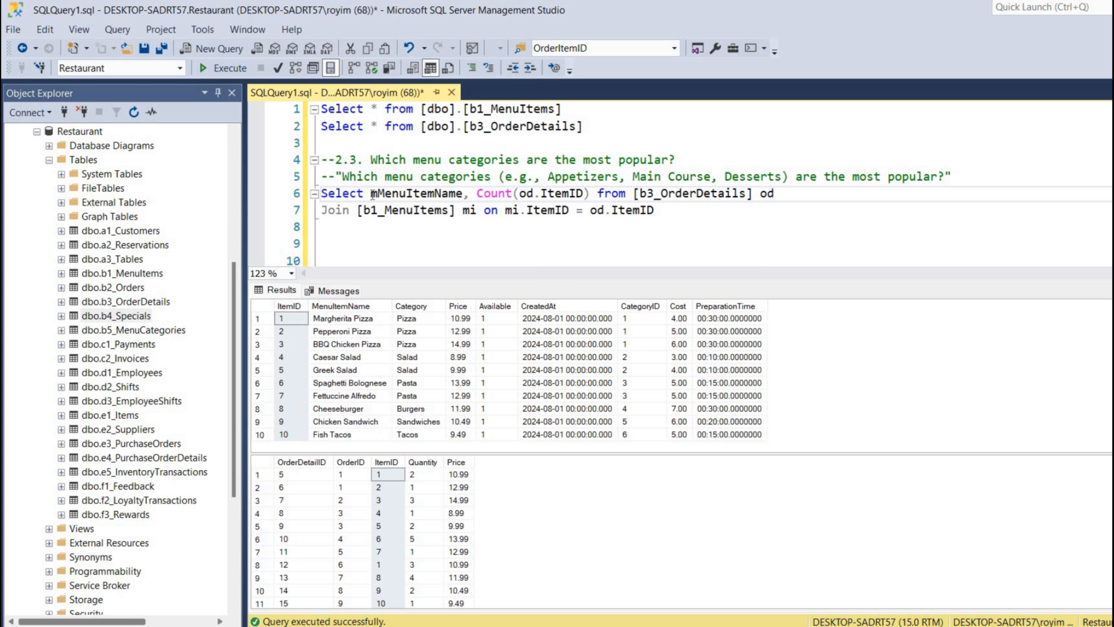
{"action": "type", "text": "i."}
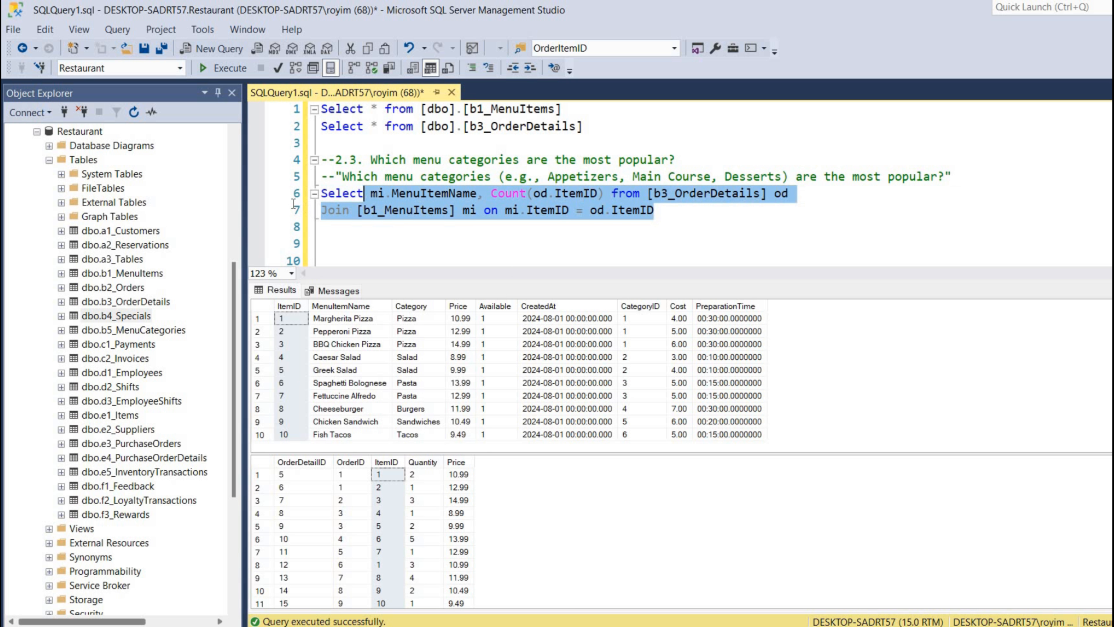
{"action": "left_click", "coordinate": [227, 67]}
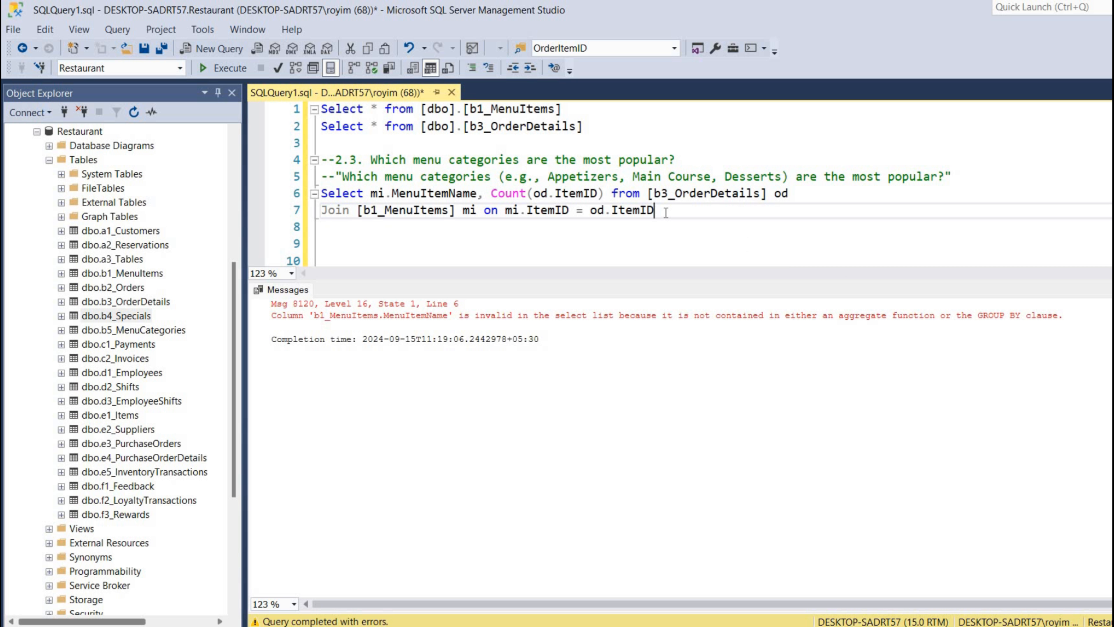
Add Group by mi.MenuItemName on line 8 and run the query to list each item's order count.
{"action": "type", "text": "G"}
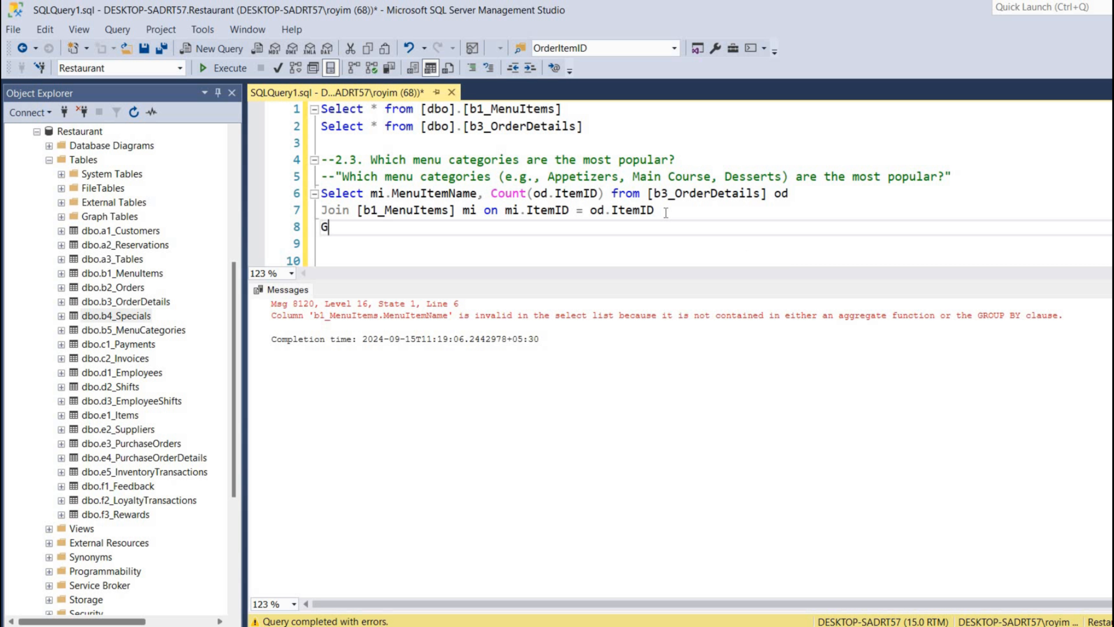
{"action": "type", "text": "roup by"}
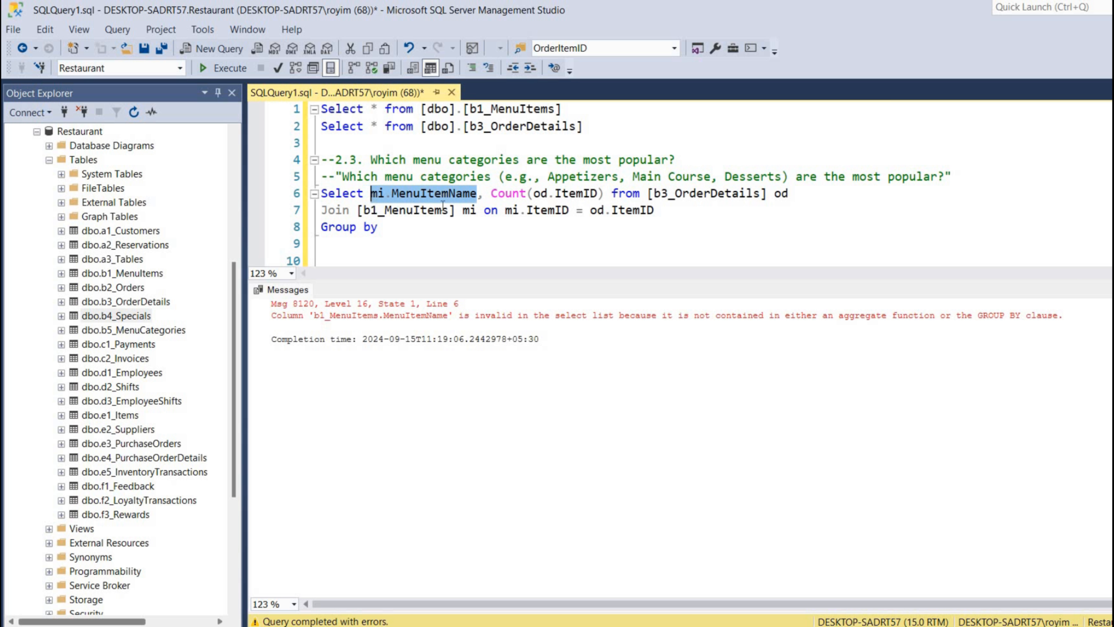
{"action": "type", "text": "mi.MenuItemName"}
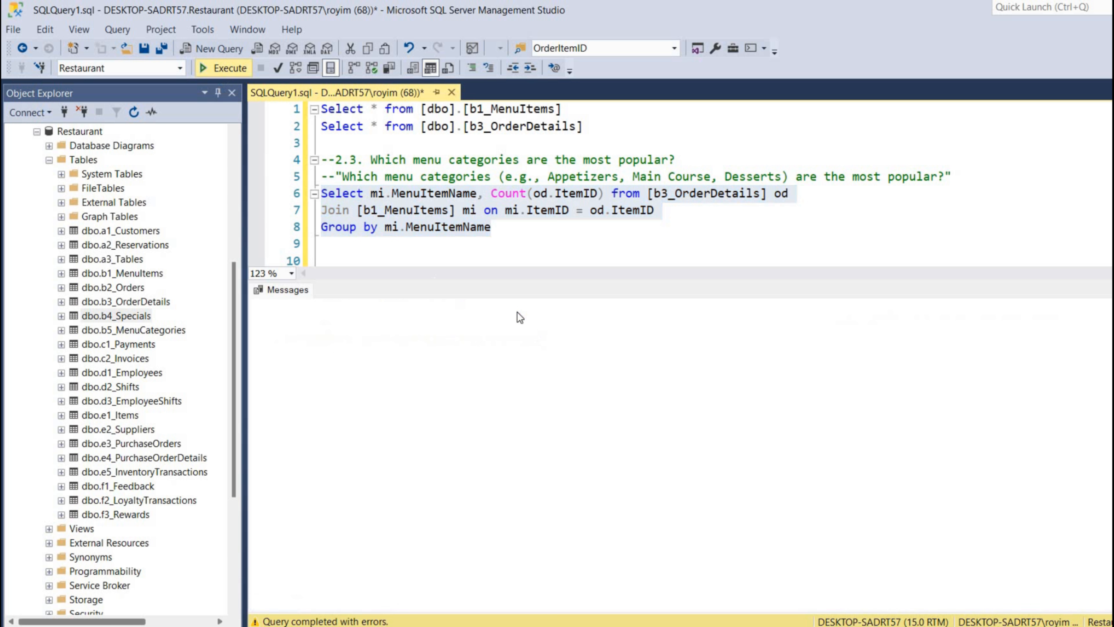
{"action": "left_click", "coordinate": [228, 67]}
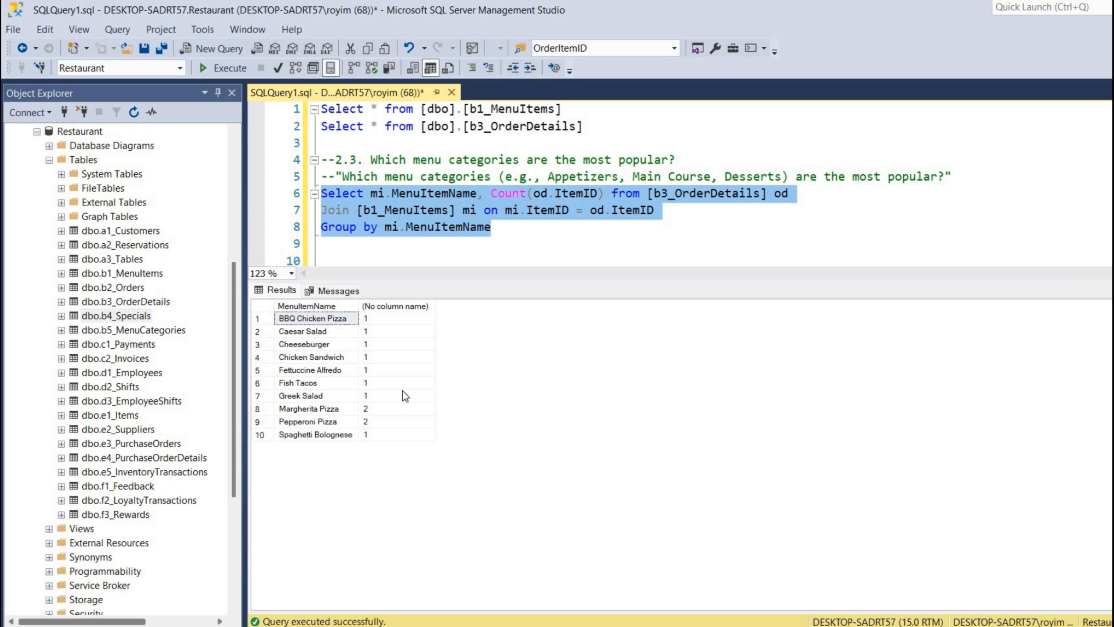
{"action": "mouse_move", "coordinate": [389, 444]}
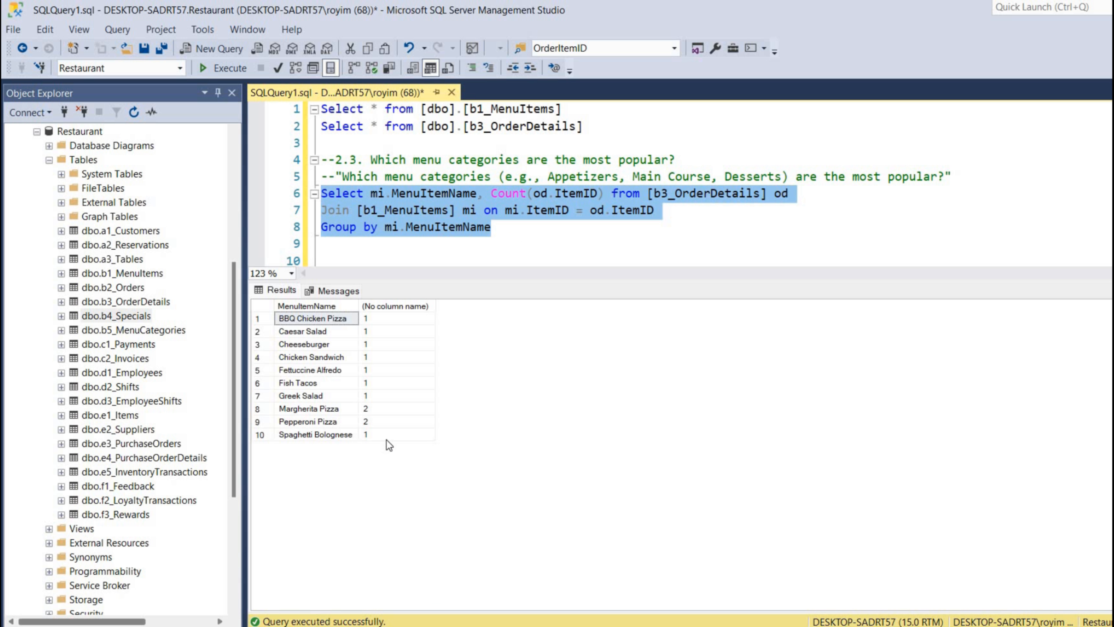
{"action": "mouse_move", "coordinate": [405, 393]}
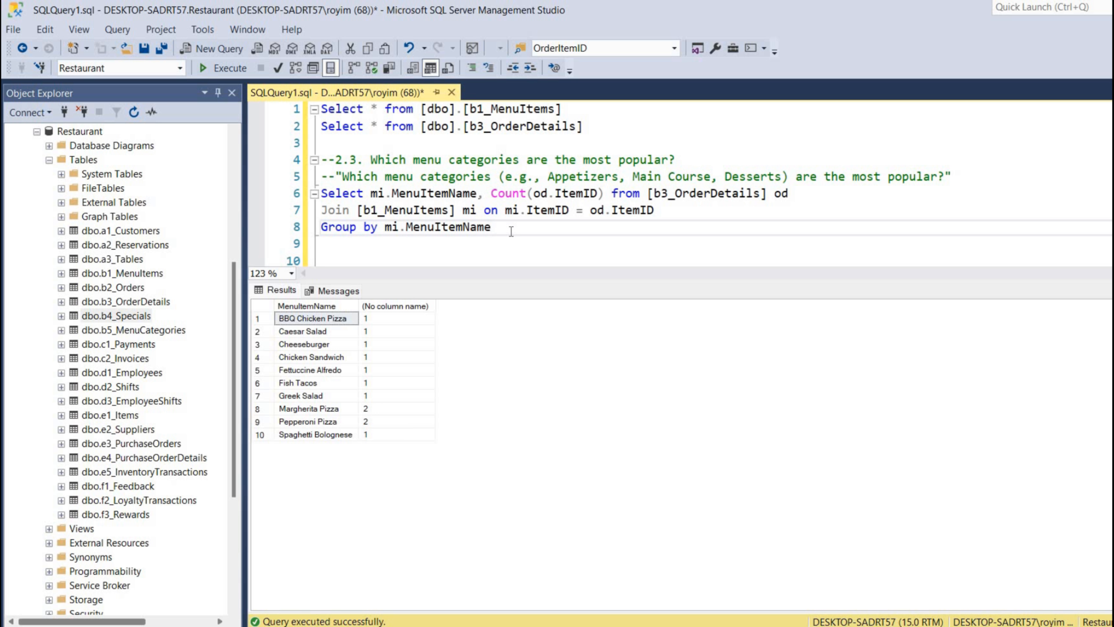
Alias the count as OrderCount and add Order By OrderCount DESC on line 9.
{"action": "type", "text": "Order By"}
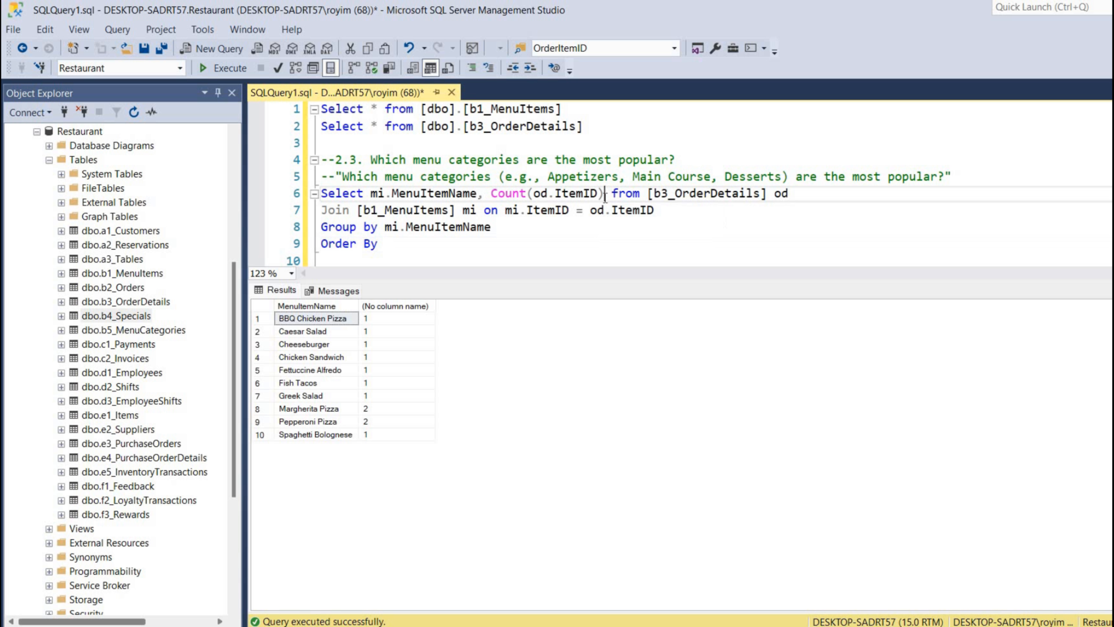
{"action": "type", "text": "as"}
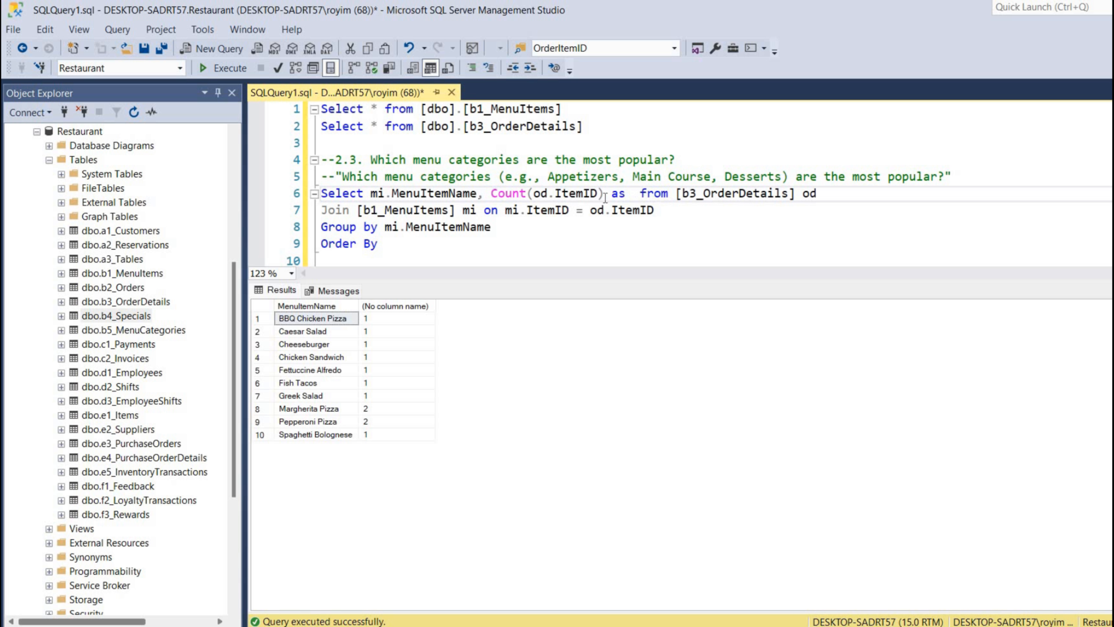
{"action": "type", "text": "OrderCount"}
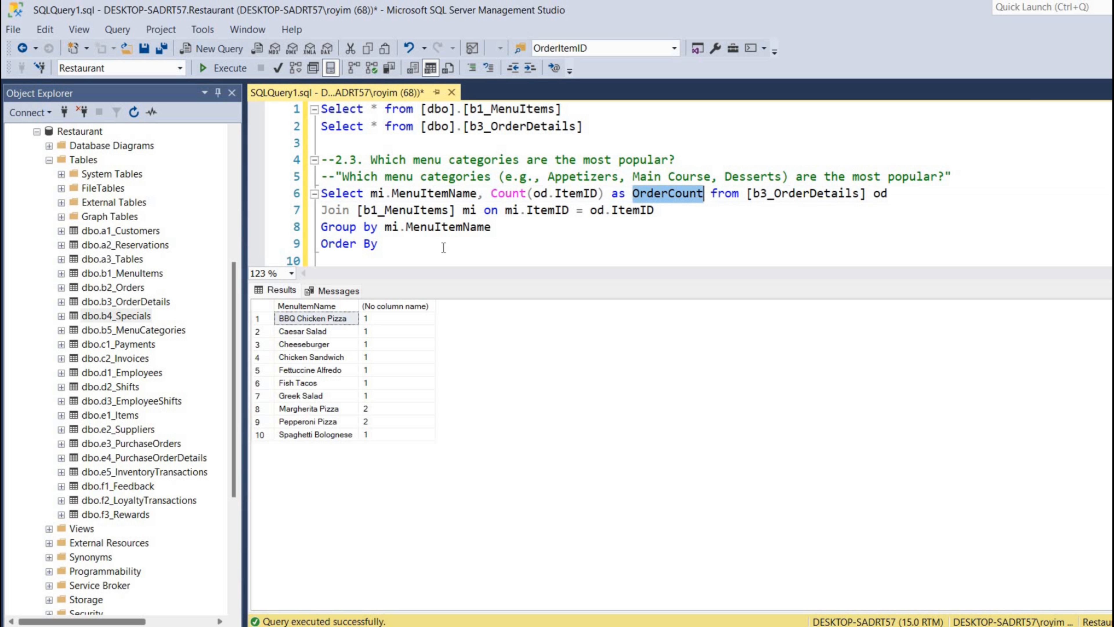
{"action": "type", "text": "OrderCount"}
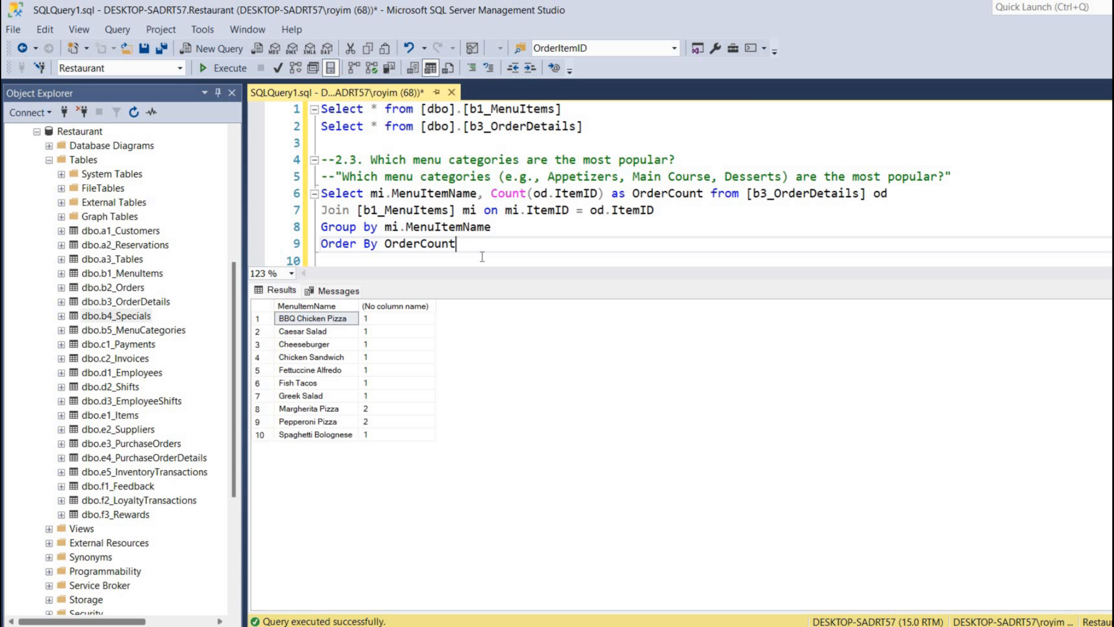
{"action": "type", "text": "DESC"}
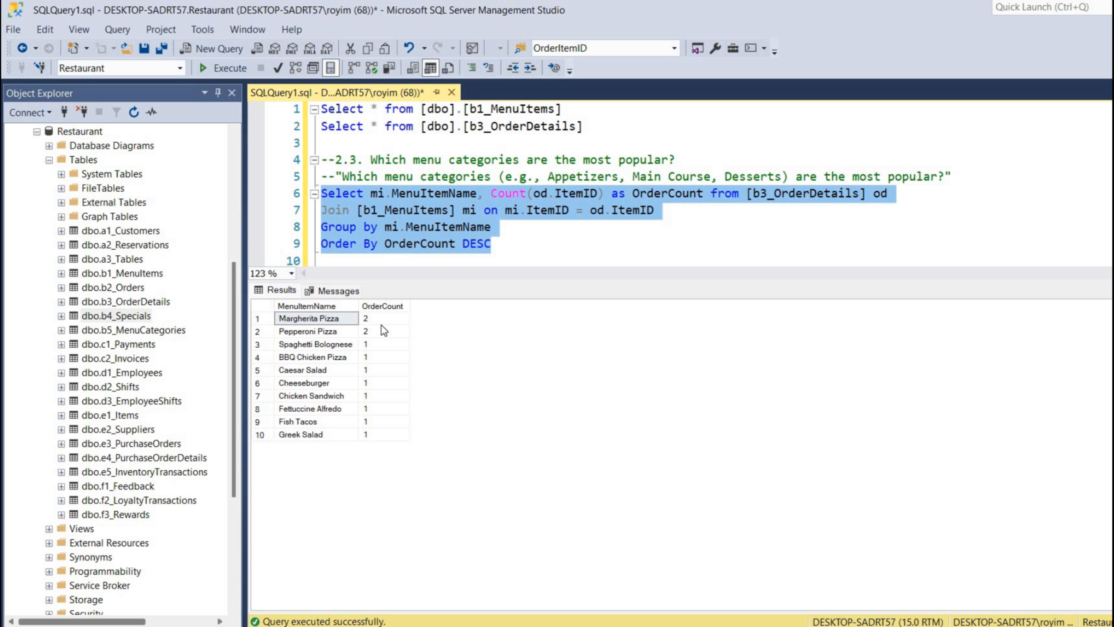
{"action": "mouse_move", "coordinate": [363, 343]}
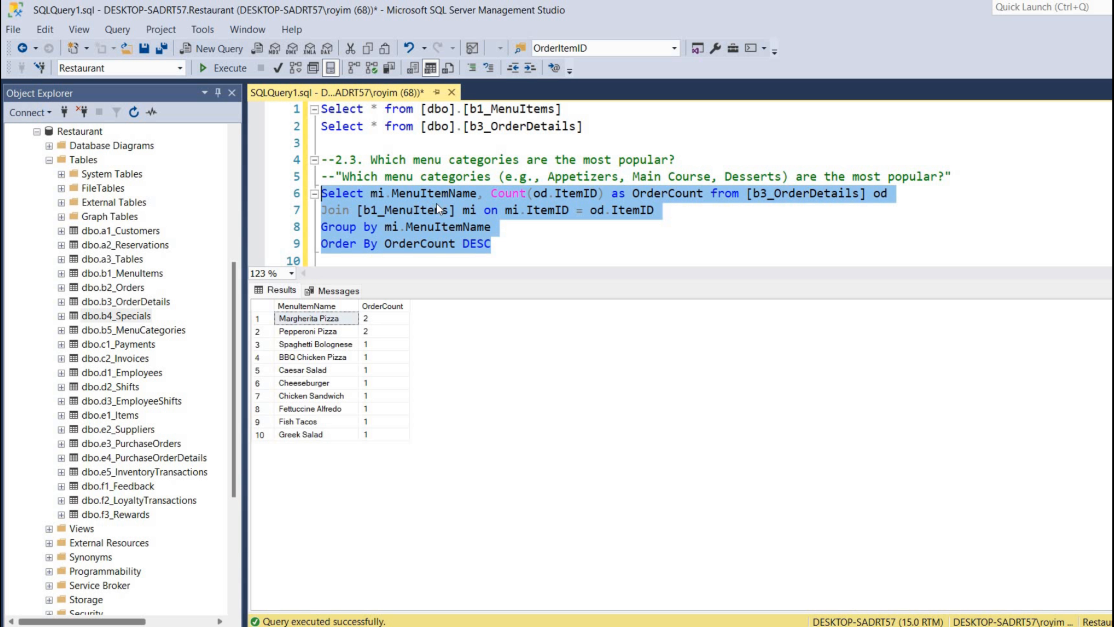
{"action": "mouse_move", "coordinate": [443, 212]}
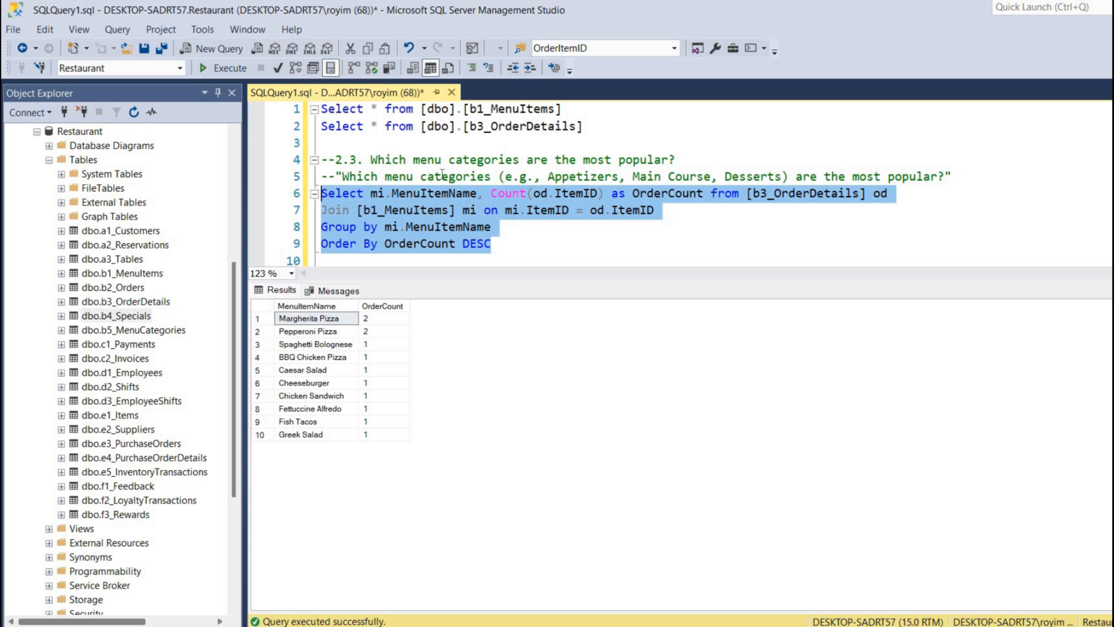
Replace MenuItemName with Category in SELECT, run to see the error, then group by mi.Category.
{"action": "double_click", "coordinate": [431, 193]}
{"action": "type", "text": "Category"}
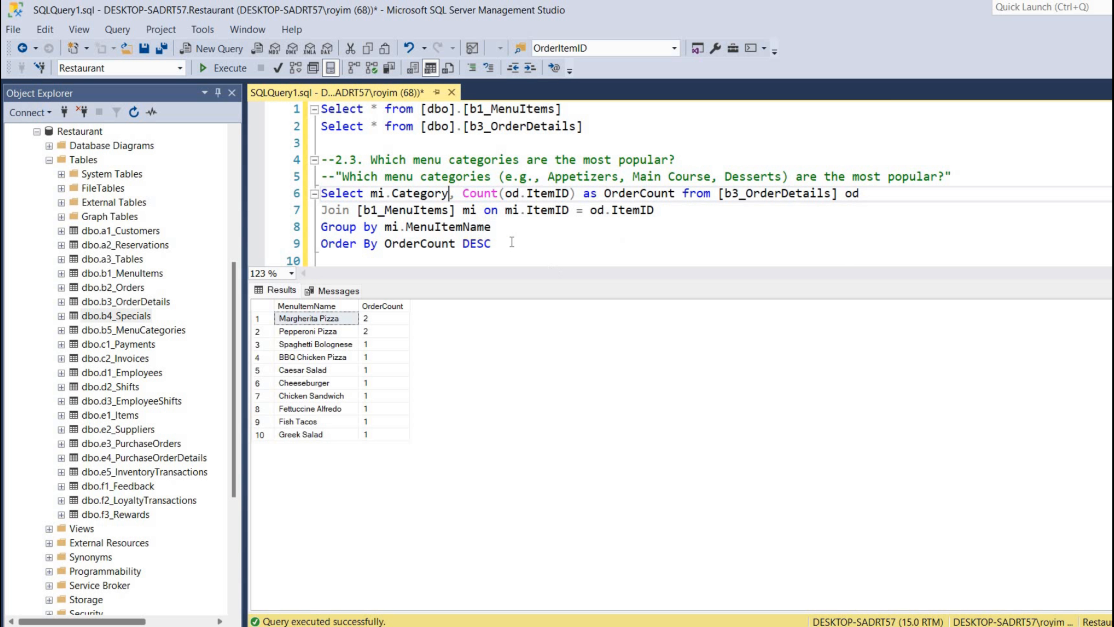
{"action": "left_click", "coordinate": [227, 68]}
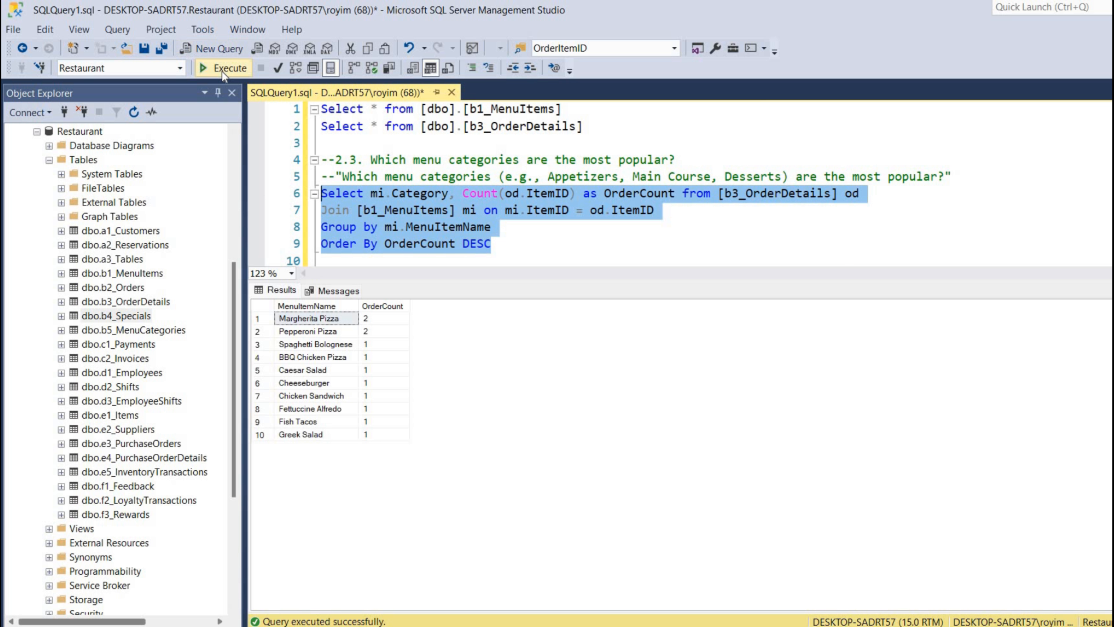
{"action": "left_click", "coordinate": [227, 67]}
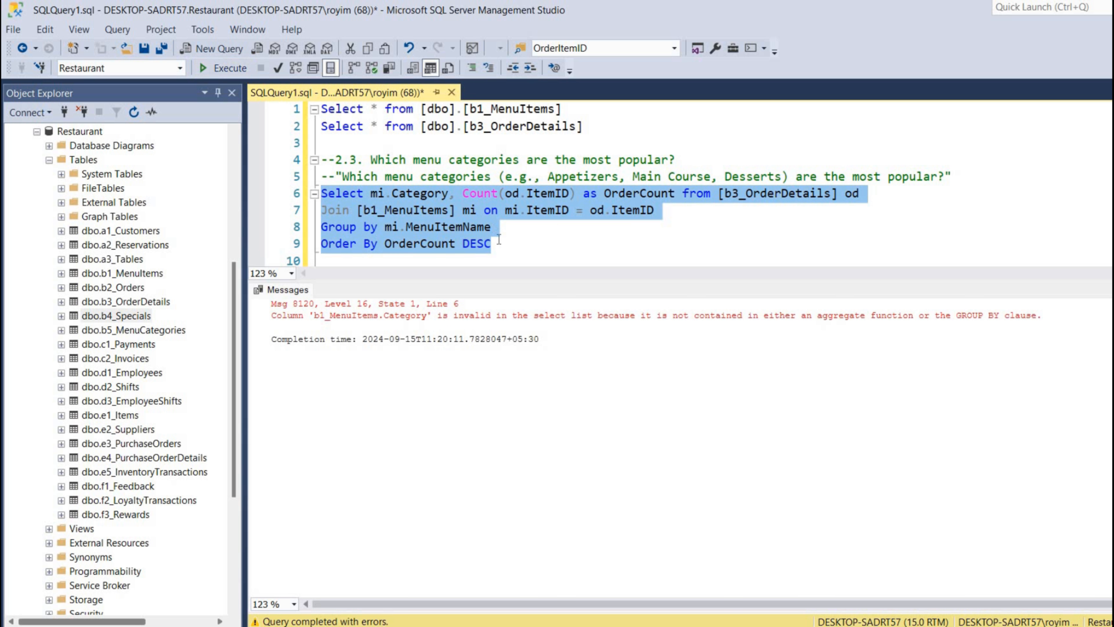
{"action": "mouse_move", "coordinate": [440, 197]}
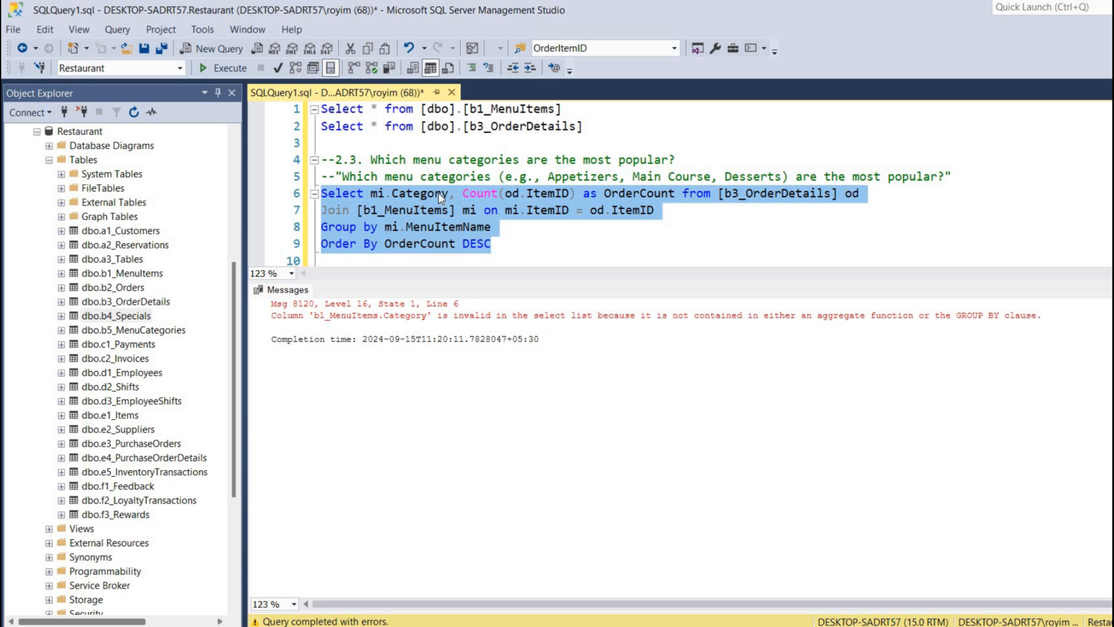
{"action": "mouse_move", "coordinate": [439, 200]}
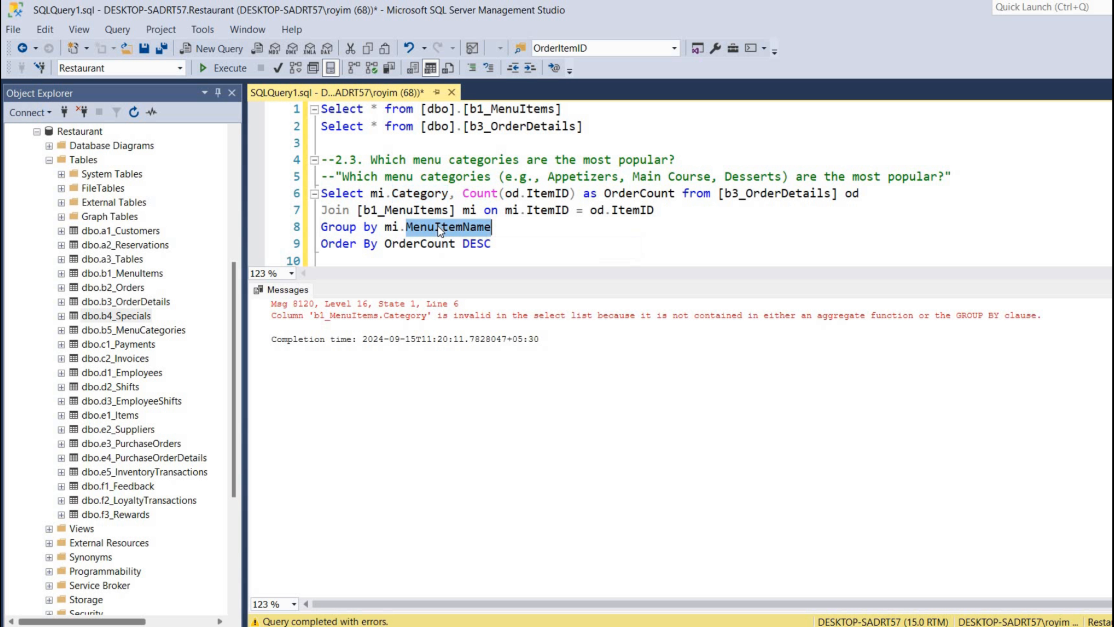
{"action": "type", "text": "Category"}
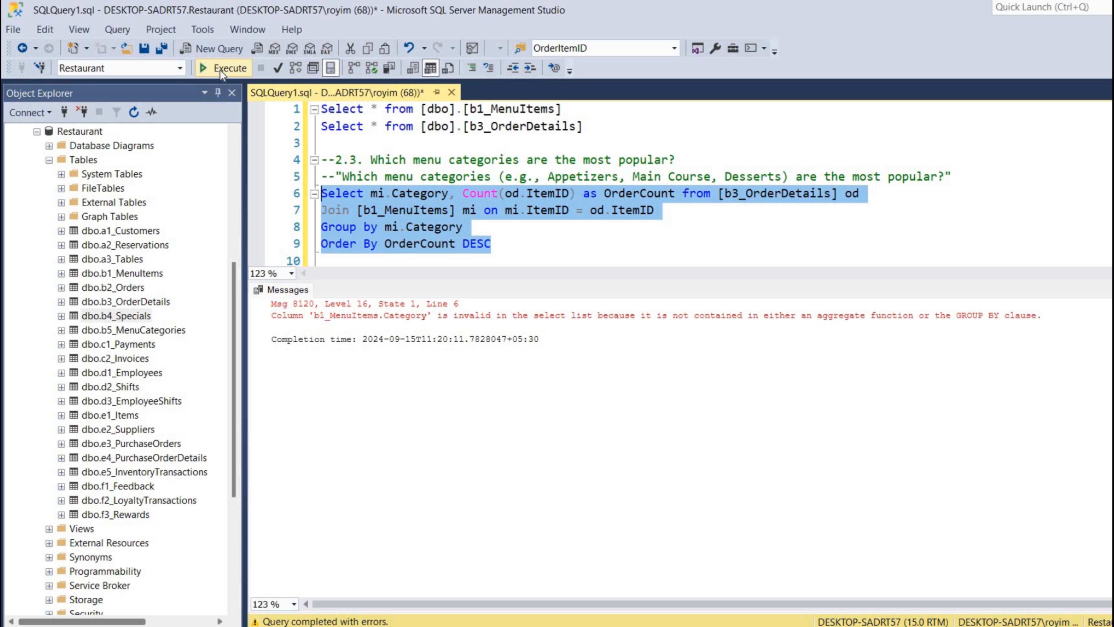
Run the category query, ranking Pizza first with 5 orders, then Salad and Pasta with 2.
{"action": "left_click", "coordinate": [223, 67]}
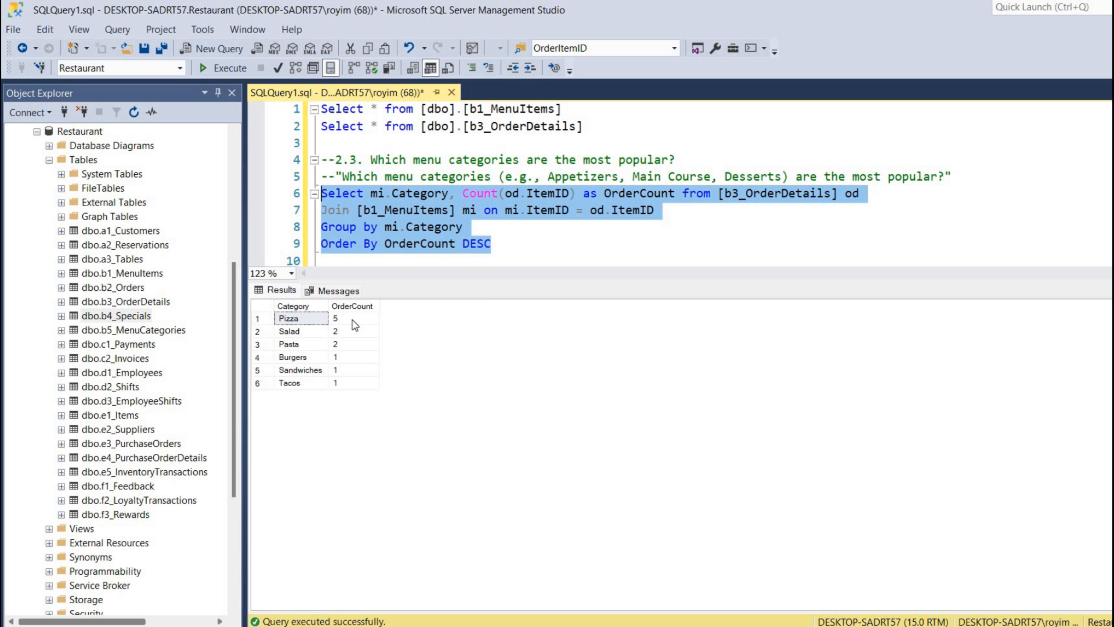
{"action": "mouse_move", "coordinate": [359, 326]}
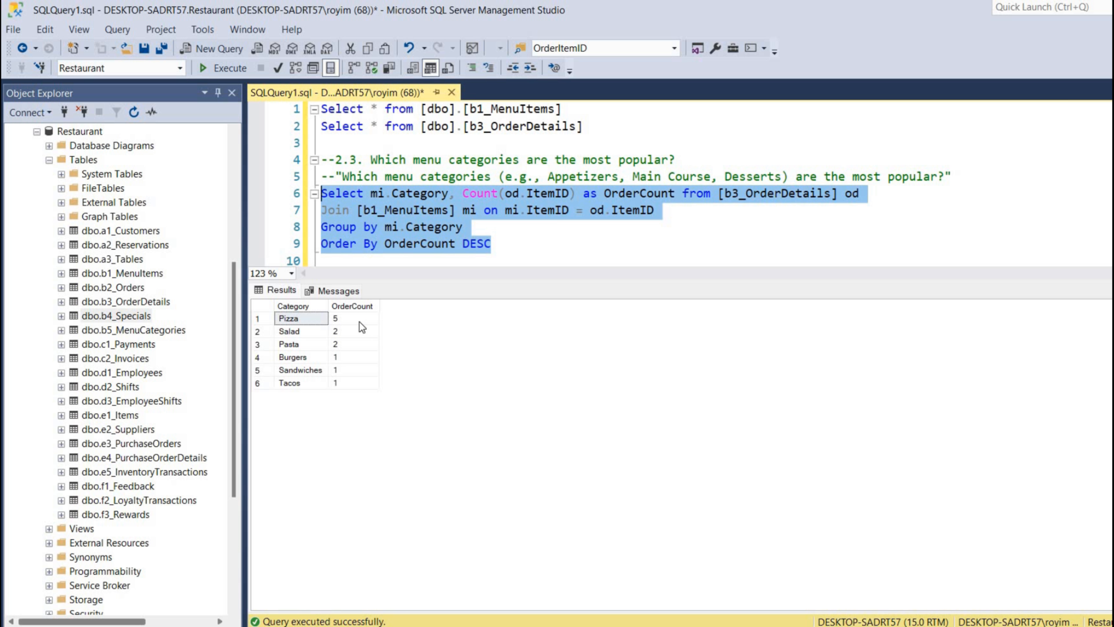
{"action": "mouse_move", "coordinate": [306, 325]}
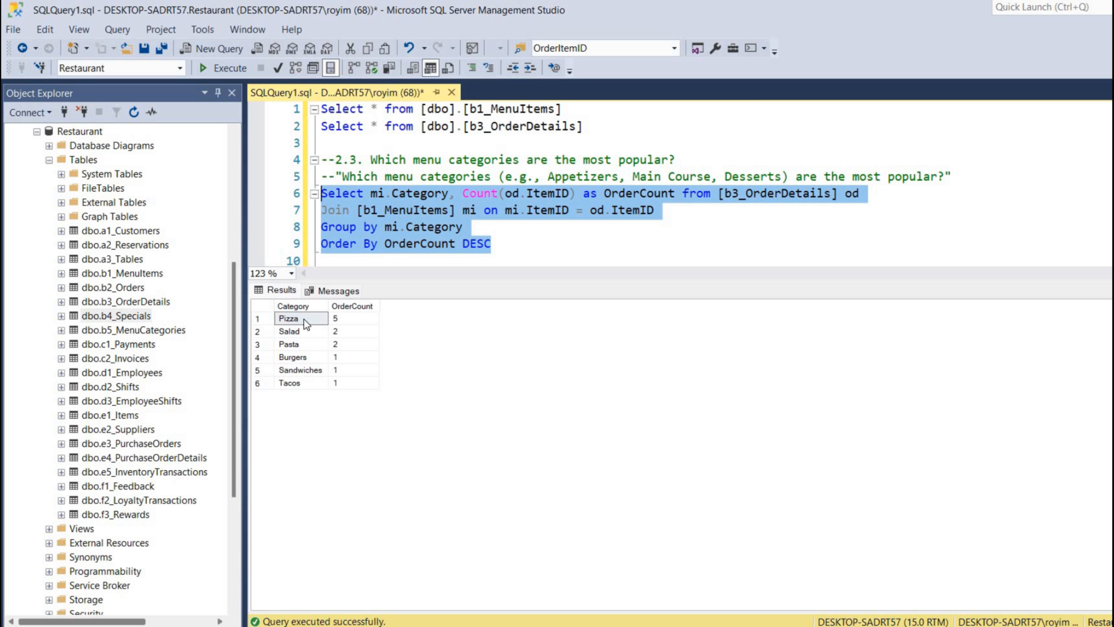
{"action": "mouse_move", "coordinate": [489, 217]}
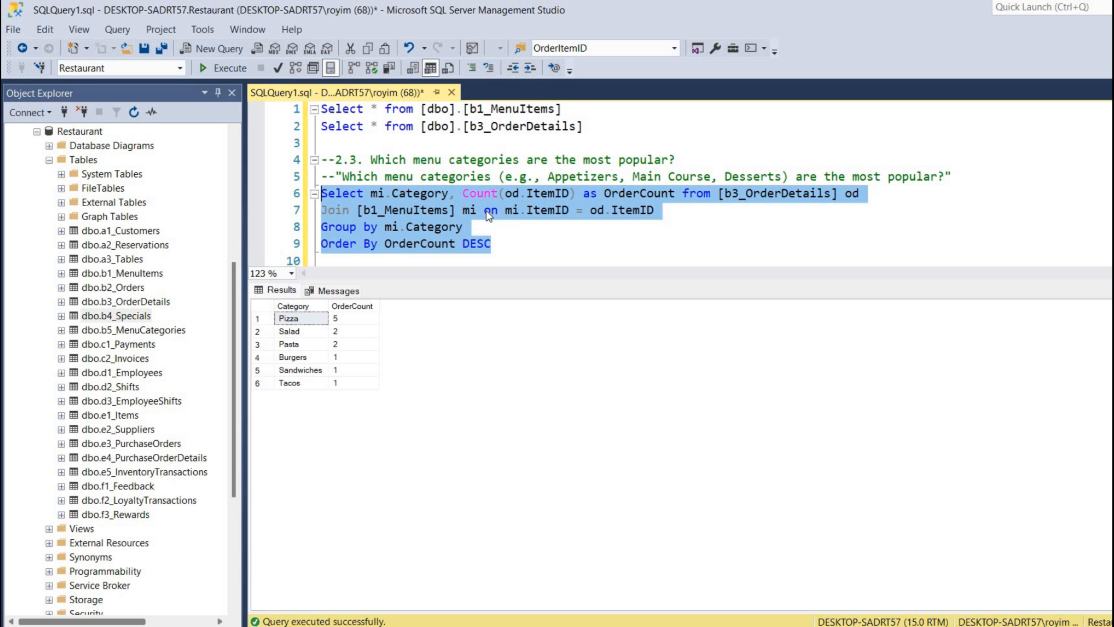